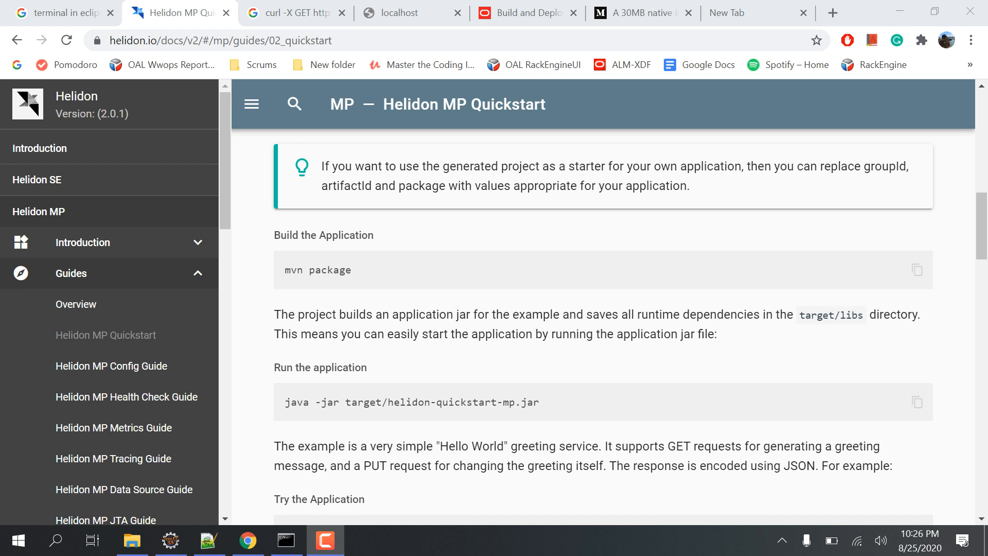
# Browse the Helidon MP Introduction and Quickstart pages, selecting the jandex dependency snippet.
pyautogui.scroll(-3)
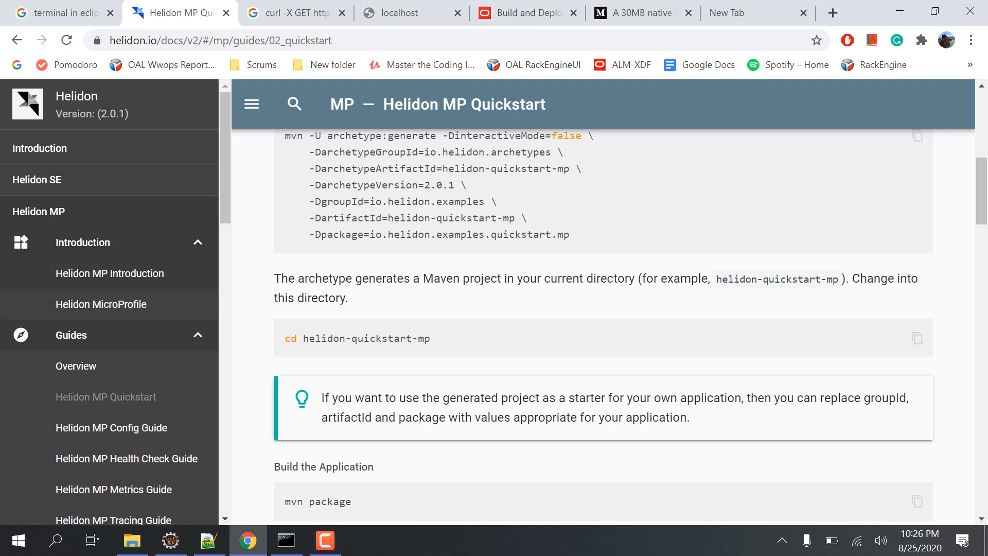
pyautogui.click(109, 272)
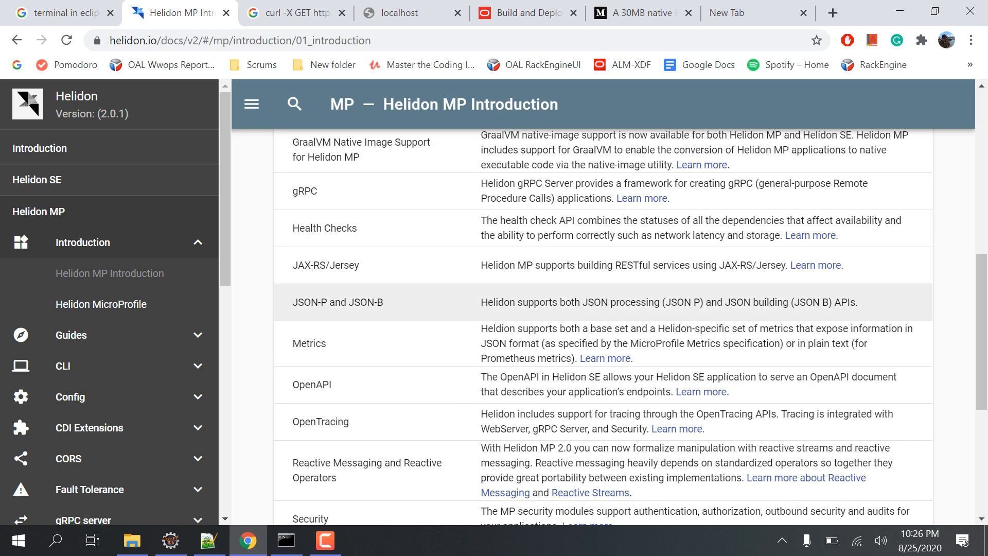
pyautogui.scroll(-3)
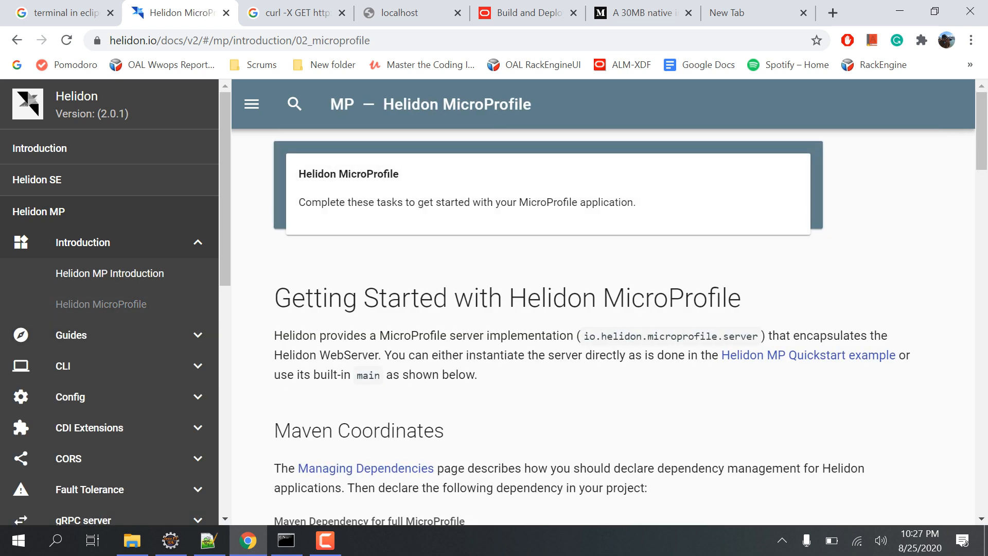
pyautogui.scroll(-3)
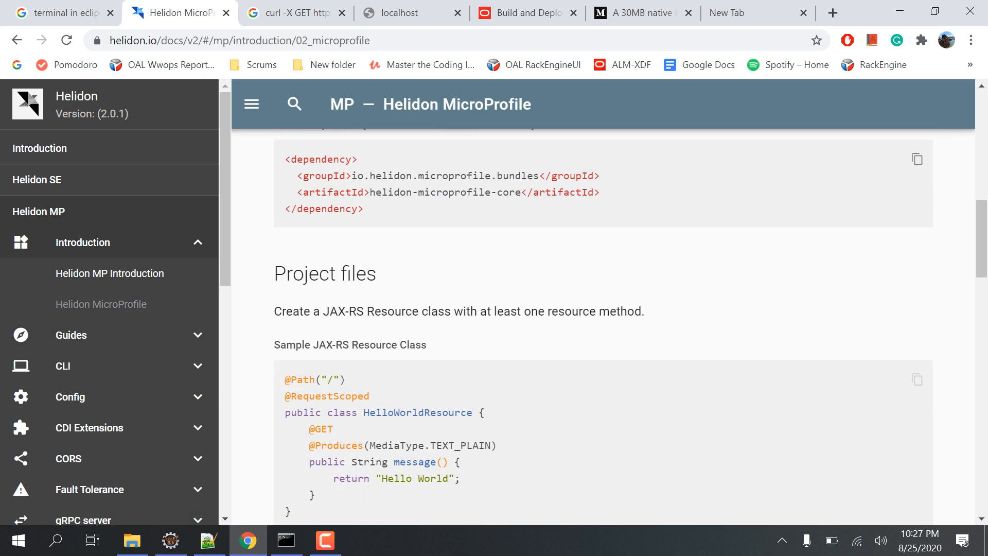
pyautogui.scroll(-3)
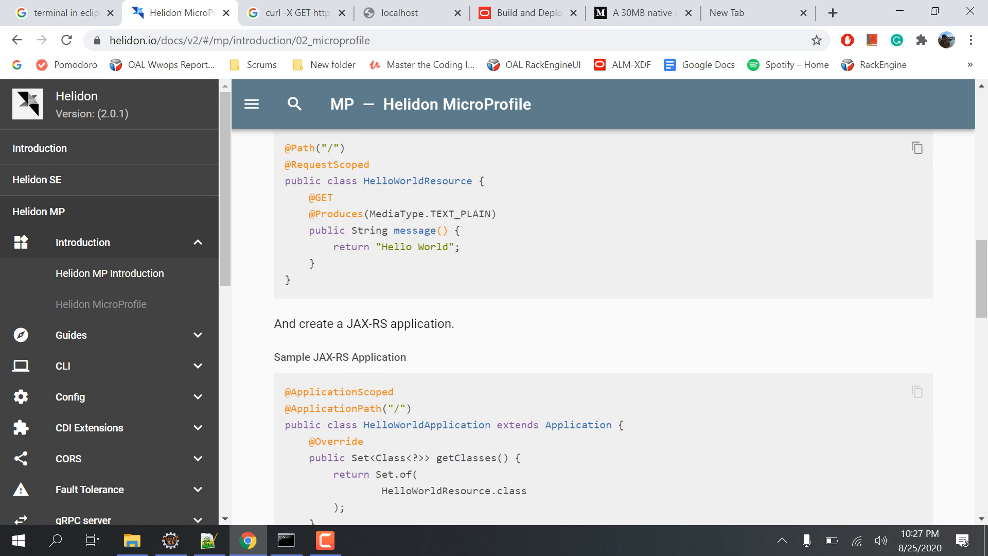
pyautogui.scroll(-3)
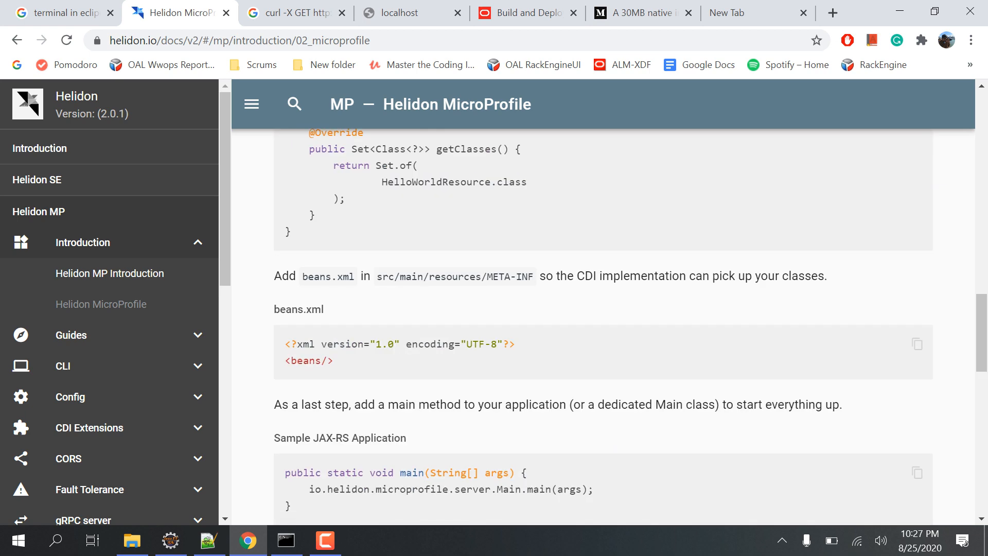
pyautogui.scroll(3)
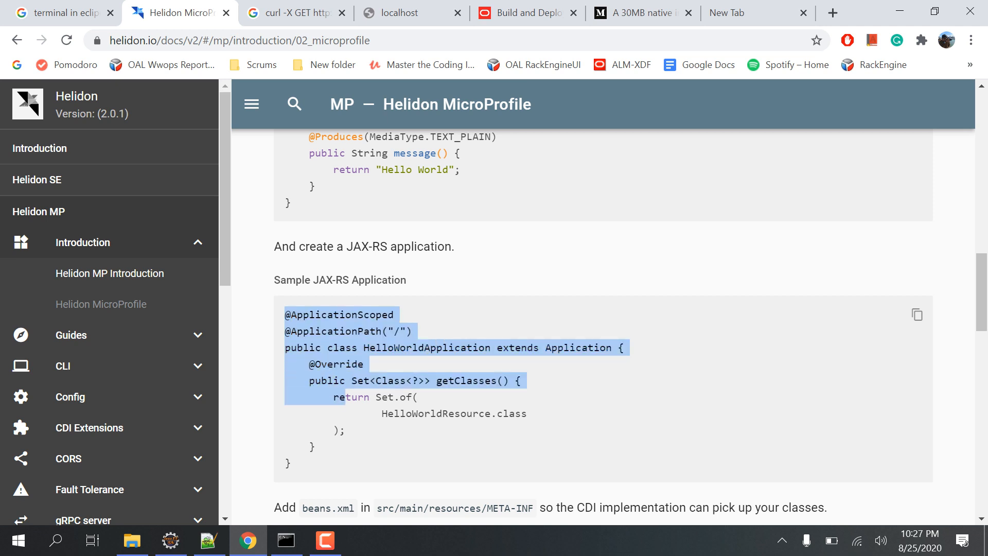
pyautogui.scroll(-3)
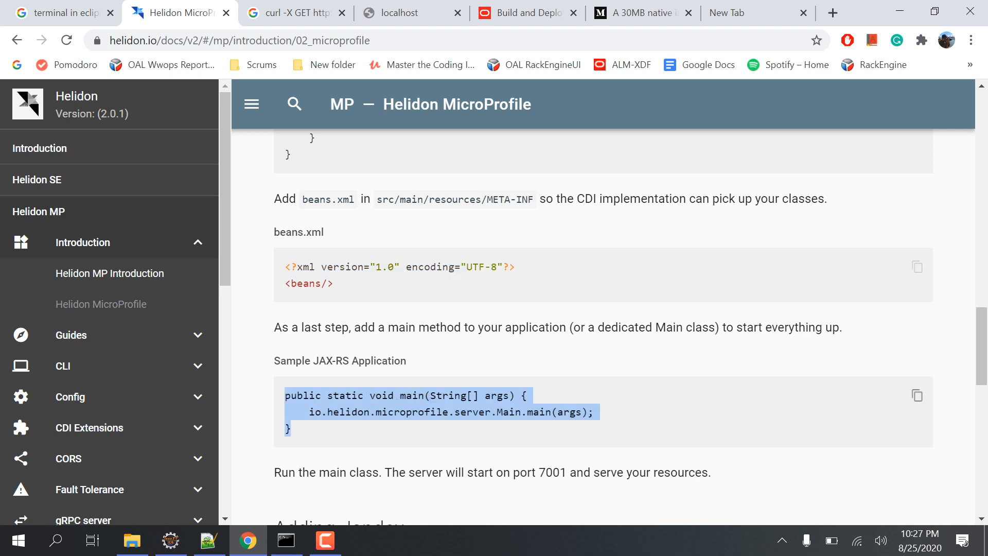
pyautogui.scroll(-3)
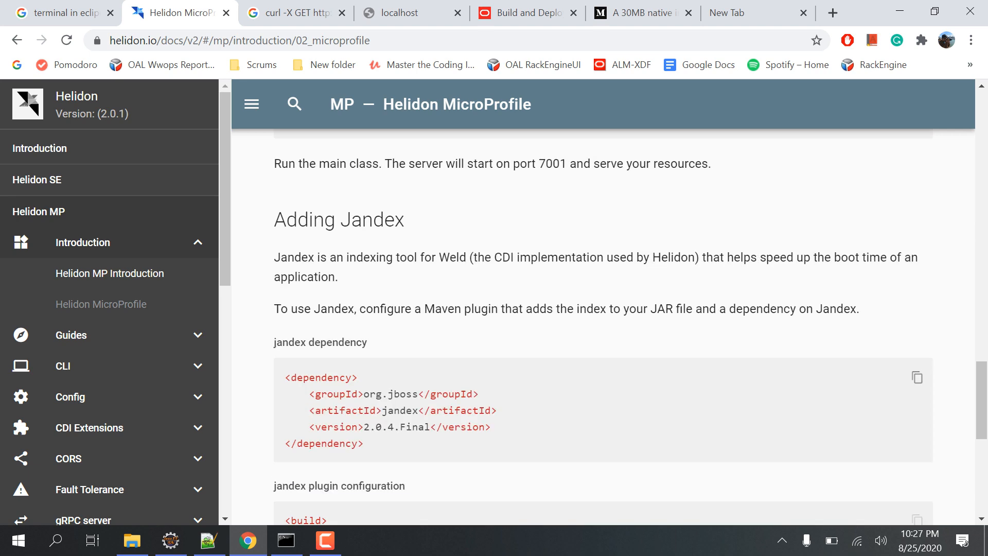
pyautogui.moveTo(285, 377); pyautogui.dragTo(364, 443)
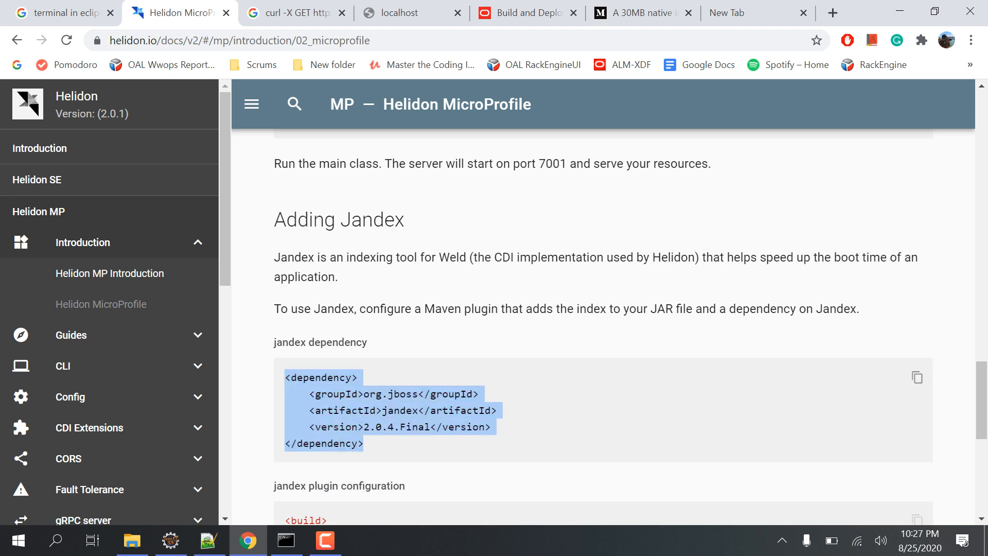
pyautogui.click(109, 273)
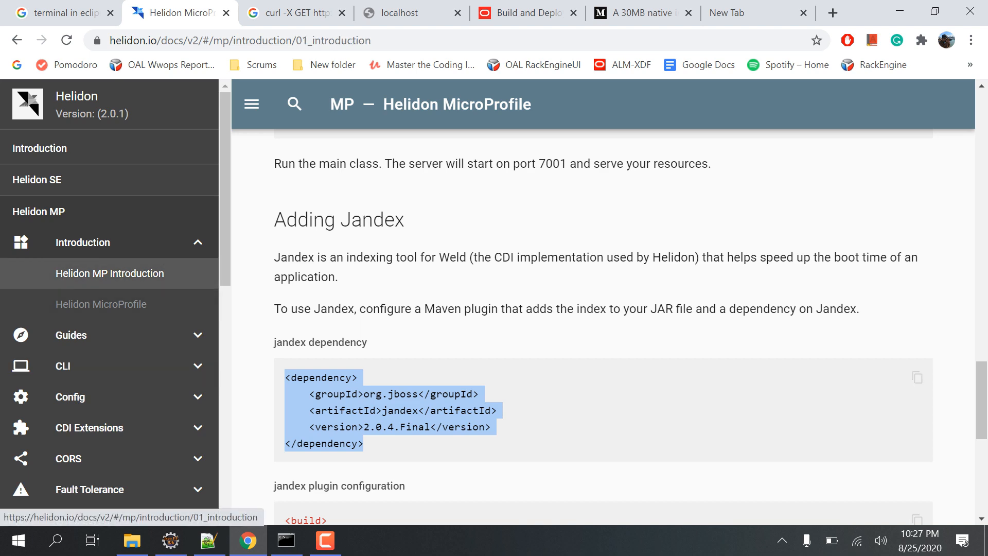
pyautogui.click(109, 273)
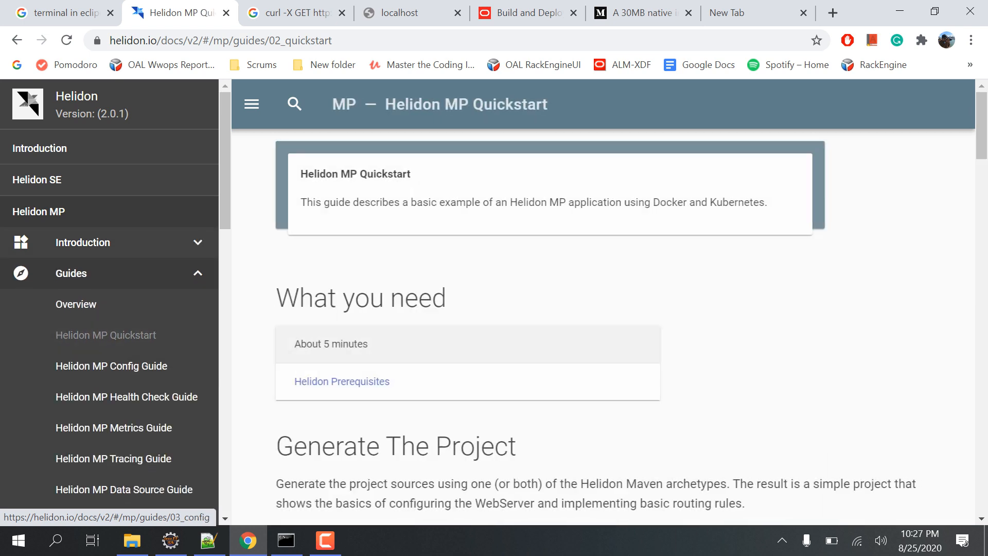
pyautogui.moveTo(341, 382)
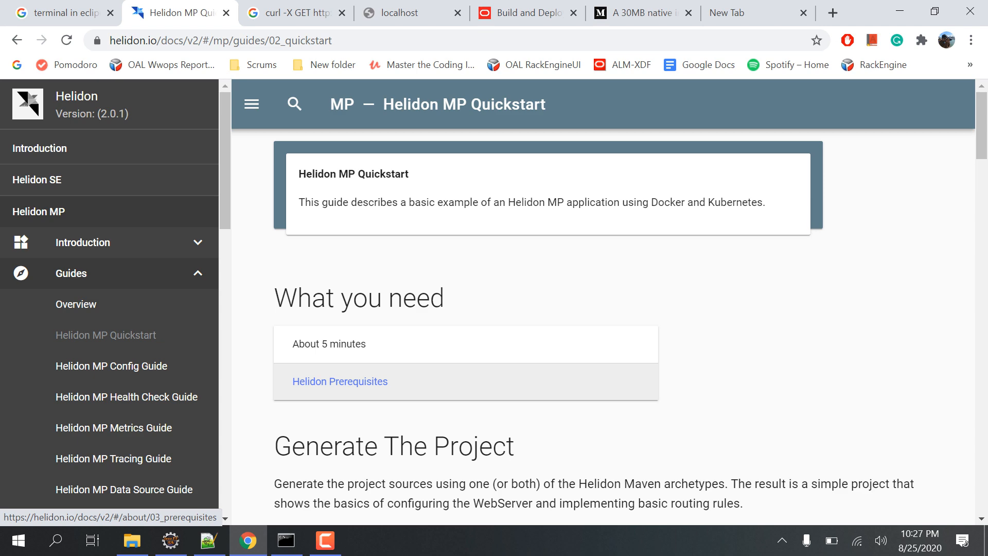
# Open Helidon Prerequisites in a new tab and start a Windows search for env.
pyautogui.scroll(-3)
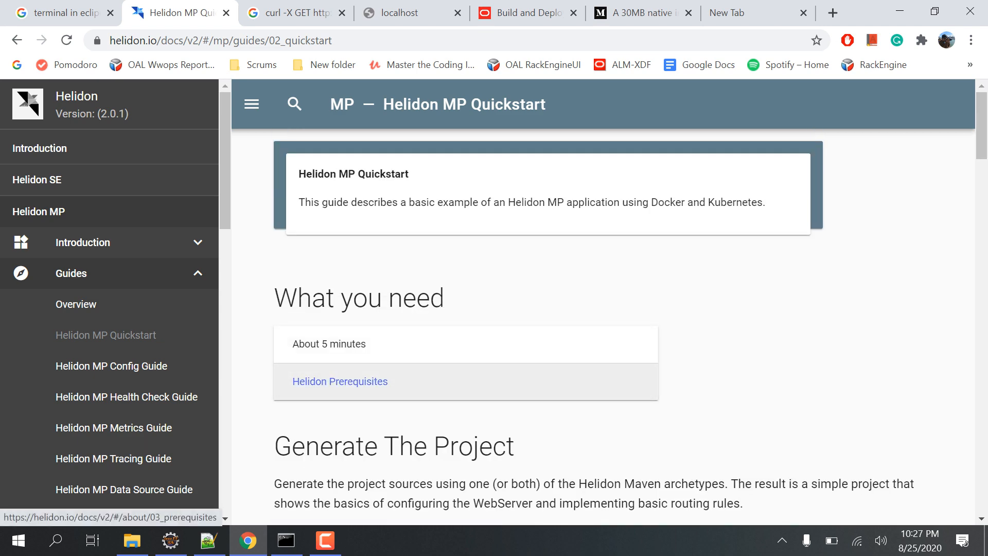
pyautogui.rightClick(339, 382)
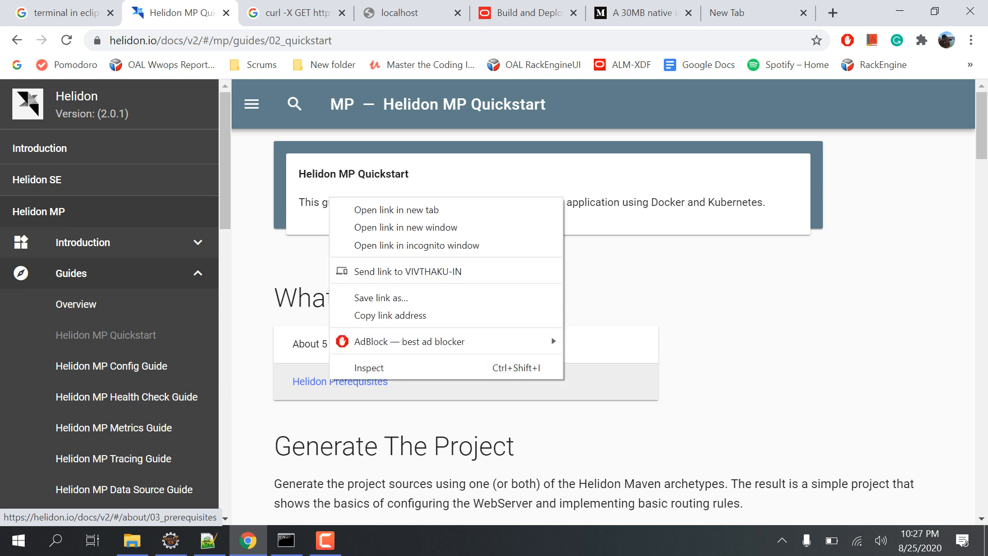
pyautogui.click(396, 210)
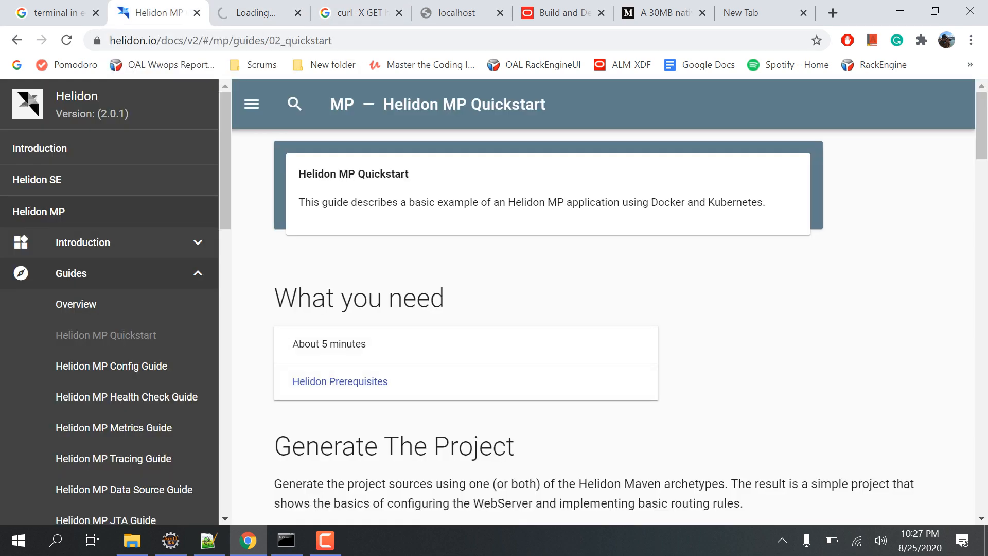
pyautogui.moveTo(340, 382)
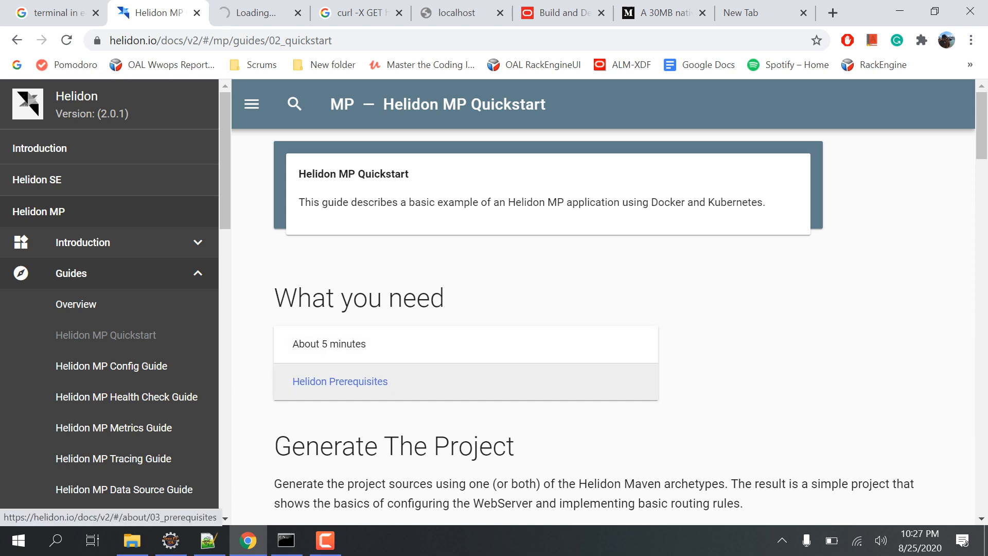
pyautogui.click(339, 382)
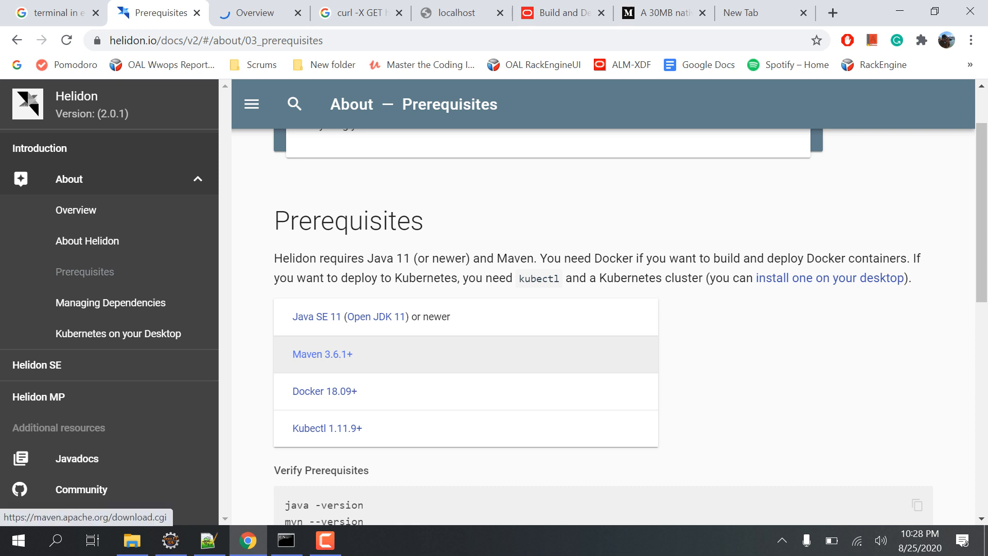
pyautogui.moveTo(328, 428)
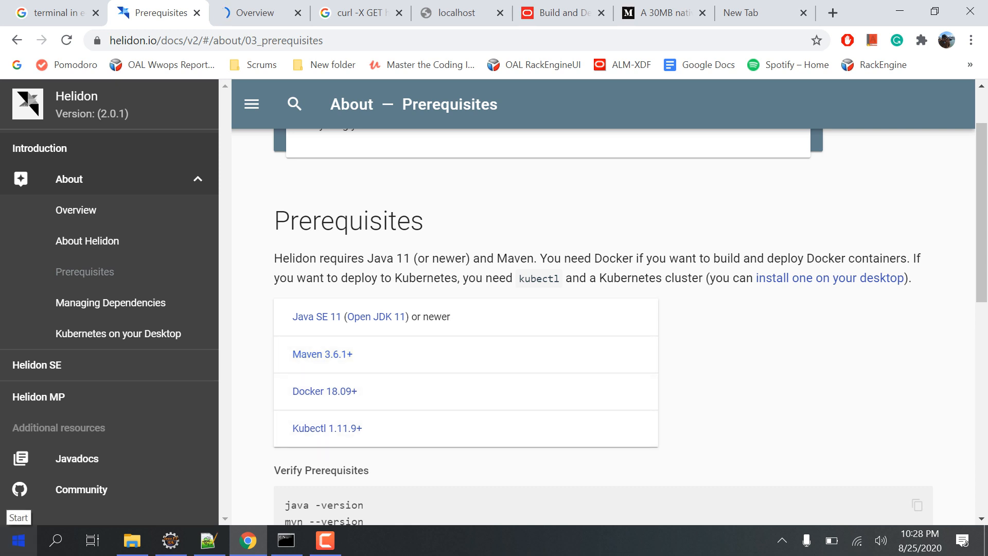
pyautogui.click(12, 540)
pyautogui.write('env')
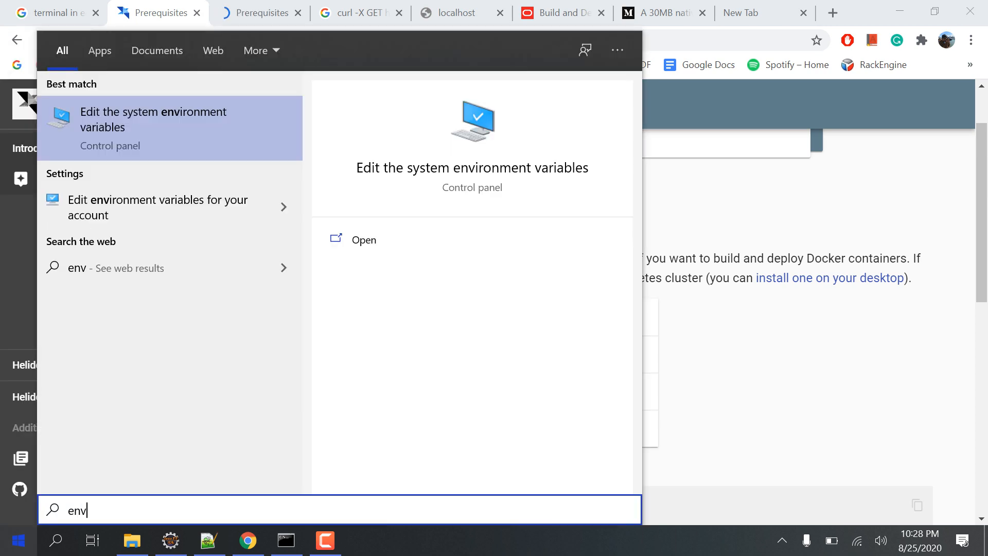
# Check JAVA_HOME and the Java and Maven Path entries, then close without changes.
pyautogui.click(154, 119)
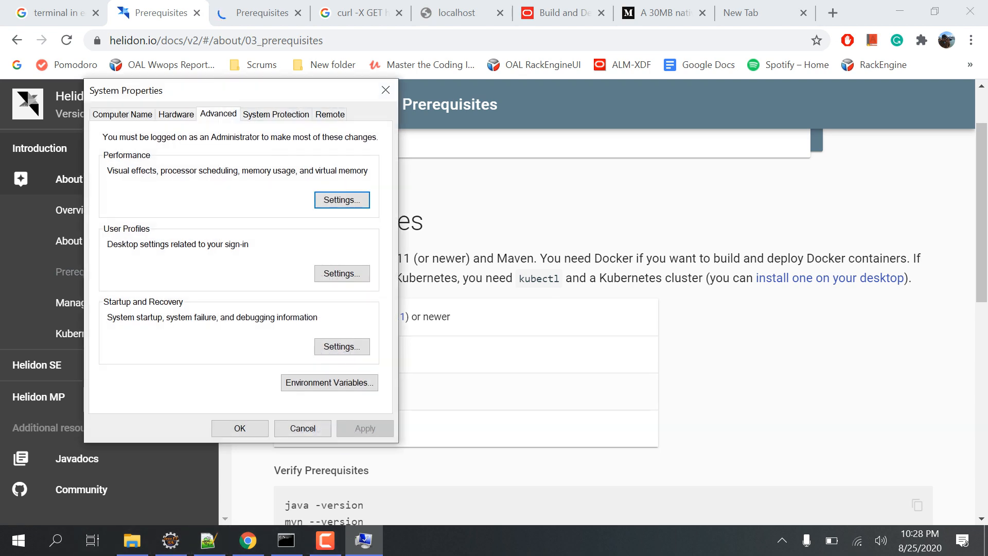
pyautogui.click(329, 382)
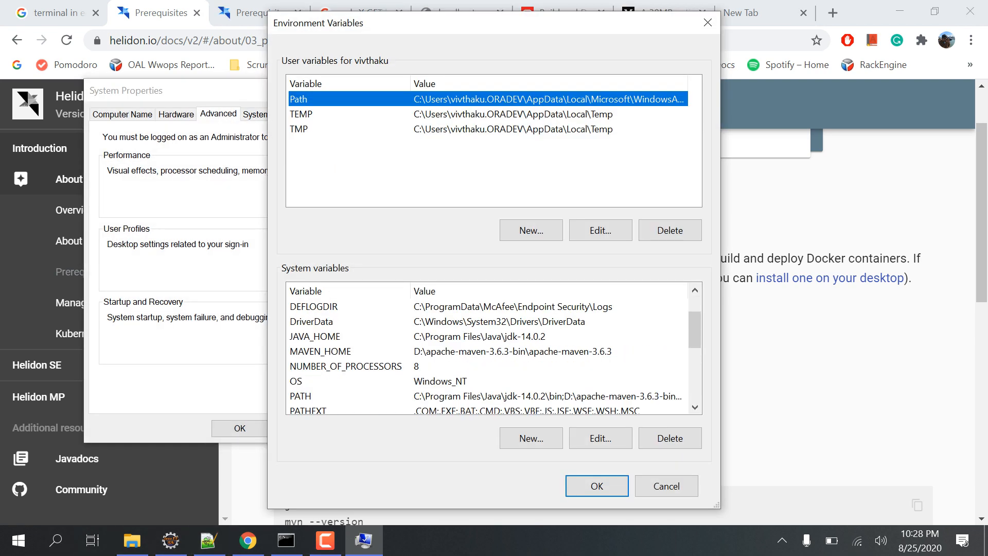
pyautogui.click(314, 336)
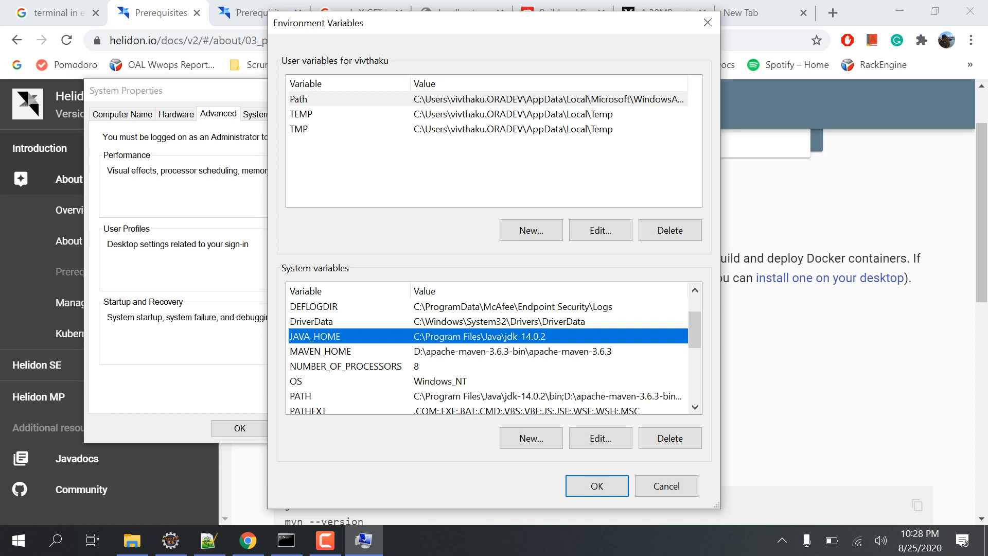
pyautogui.click(346, 351)
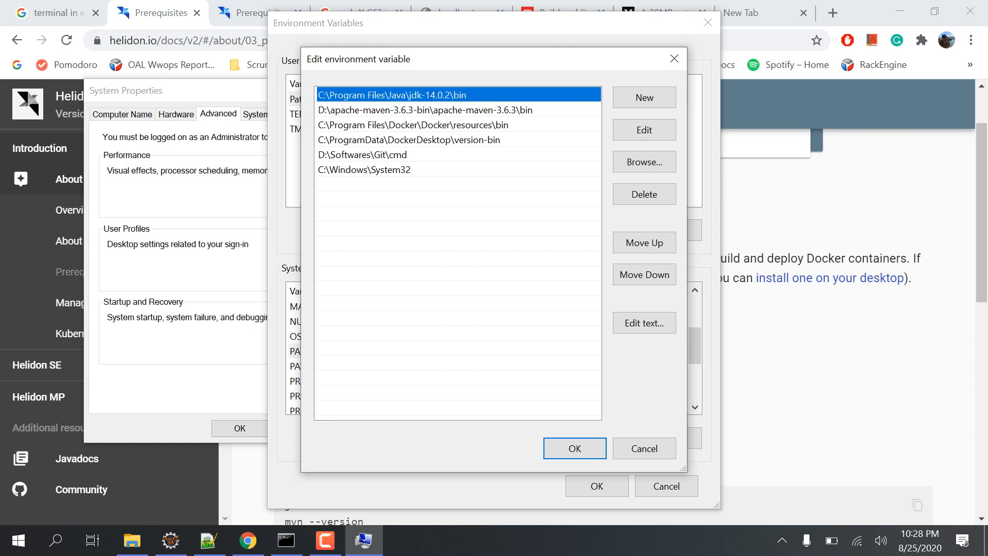
pyautogui.click(365, 154)
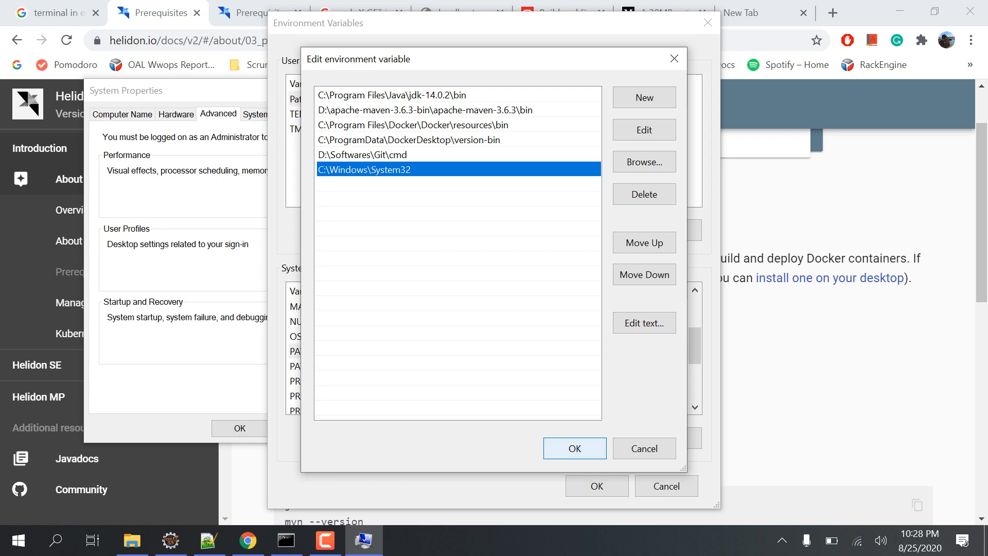
pyautogui.click(573, 449)
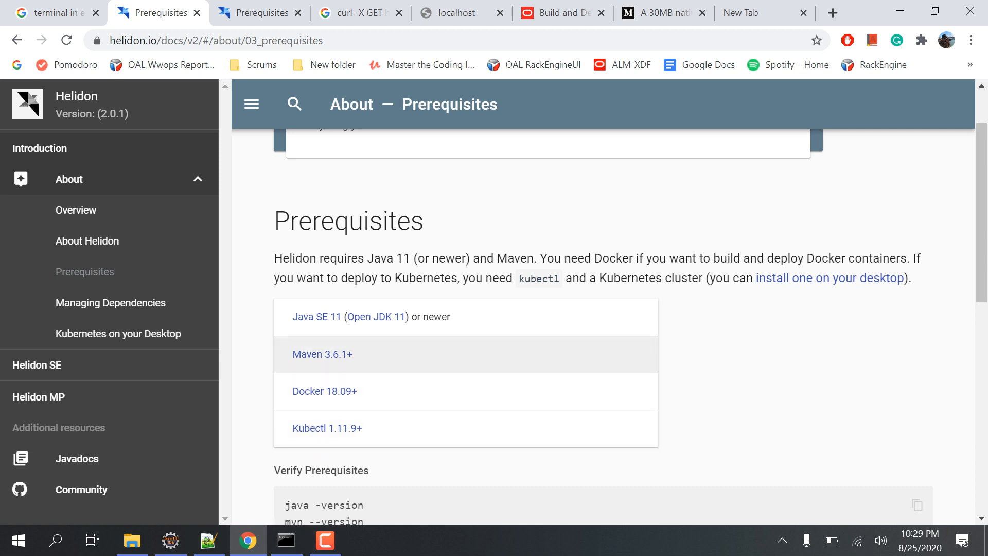
# Run java -version, mvn --version, docker --version and kubectl version --short in Command Prompt.
pyautogui.scroll(-3)
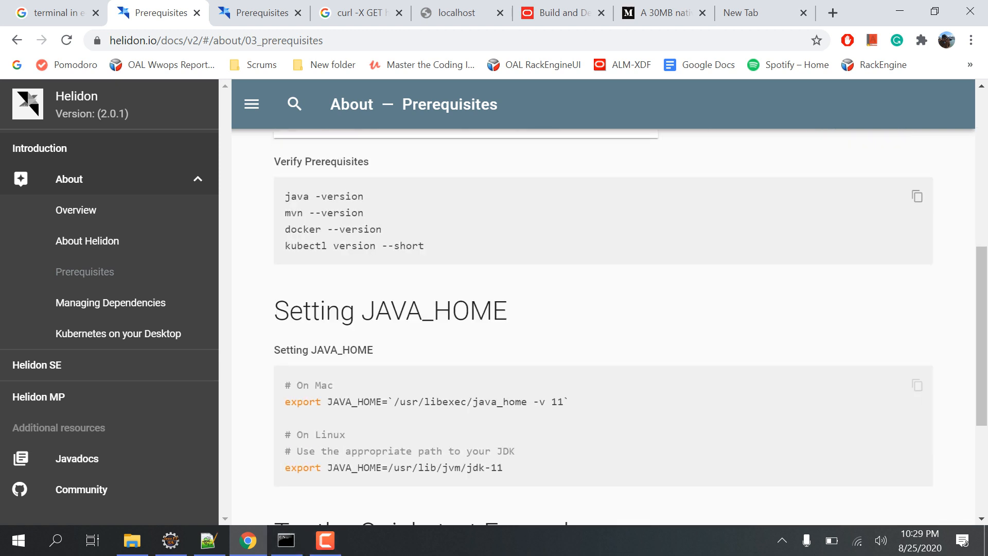
pyautogui.doubleClick(322, 195)
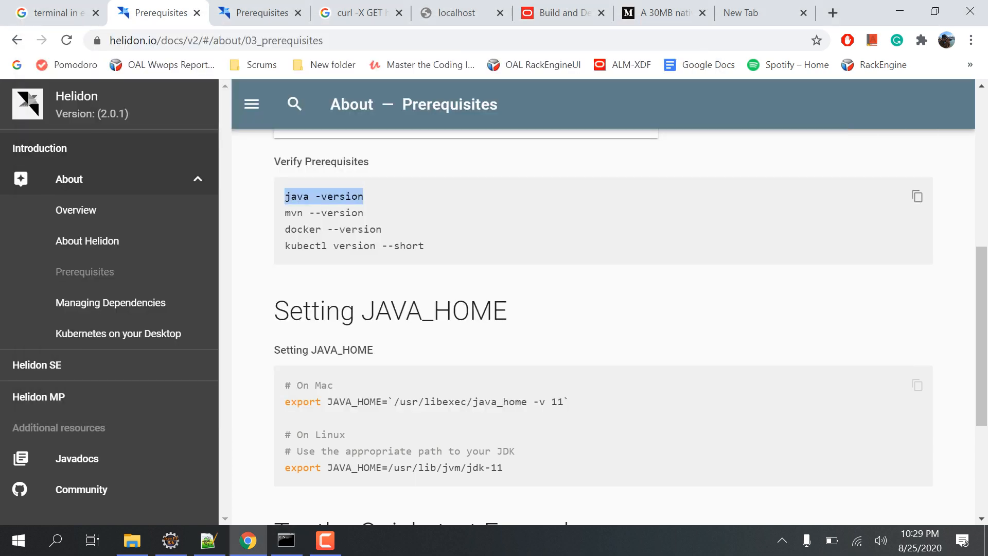
pyautogui.click(286, 541)
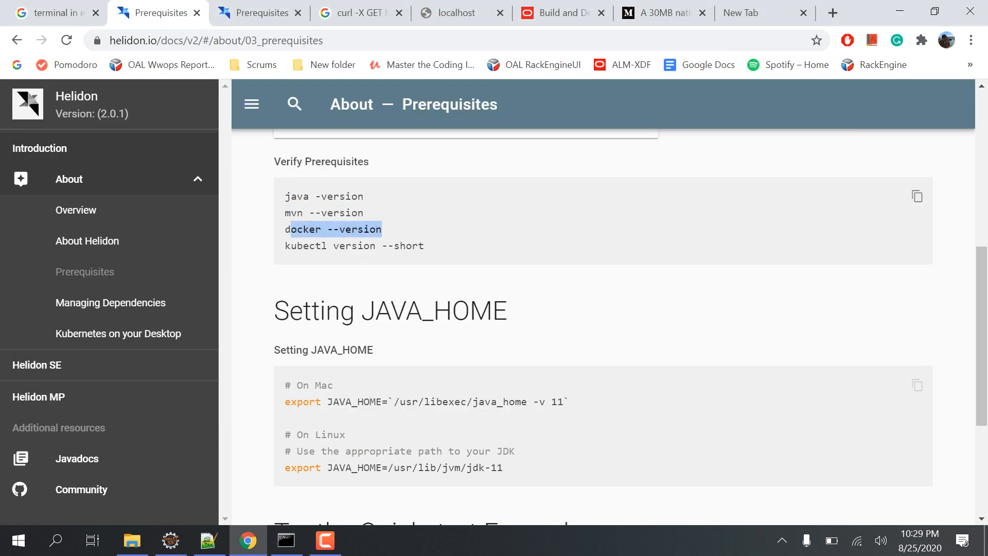
pyautogui.click(285, 540)
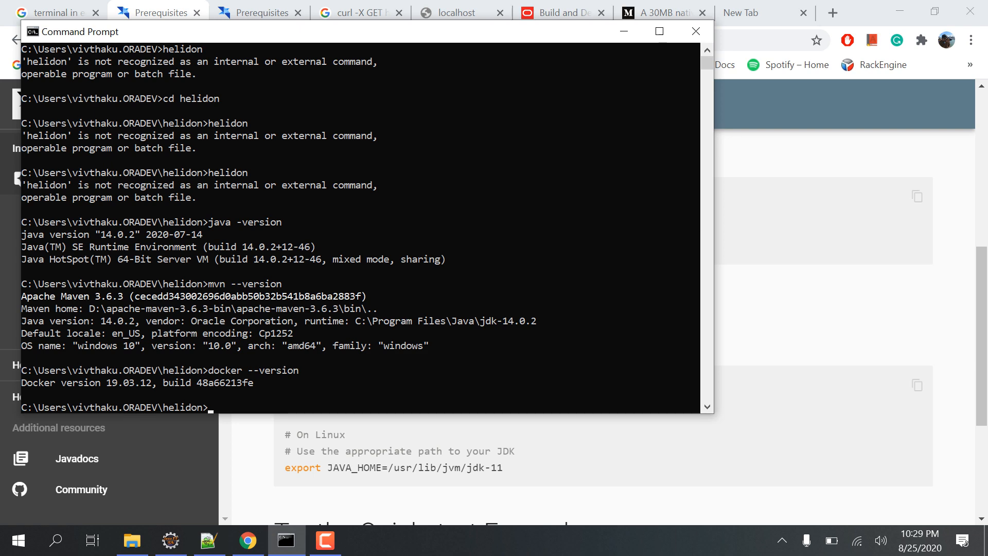
pyautogui.click(696, 31)
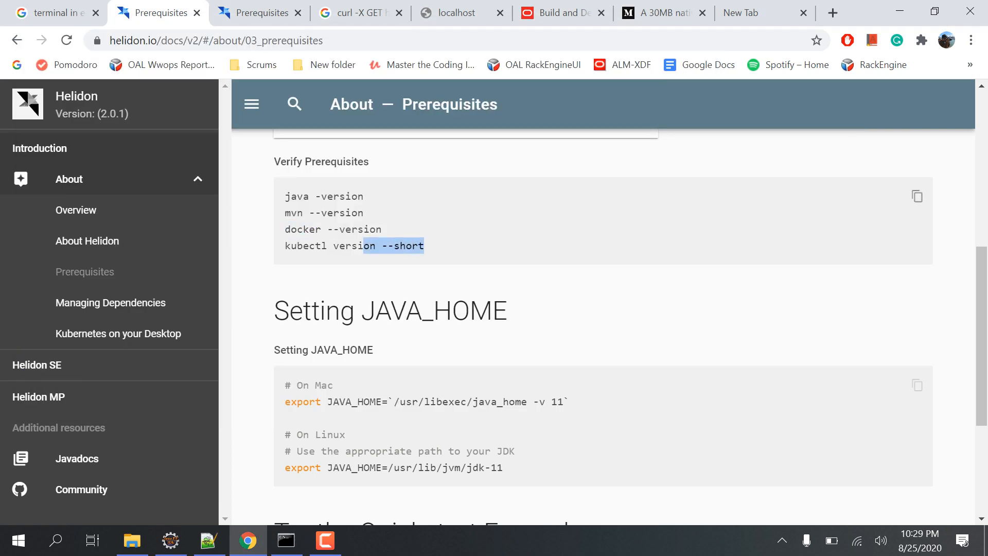
pyautogui.click(286, 541)
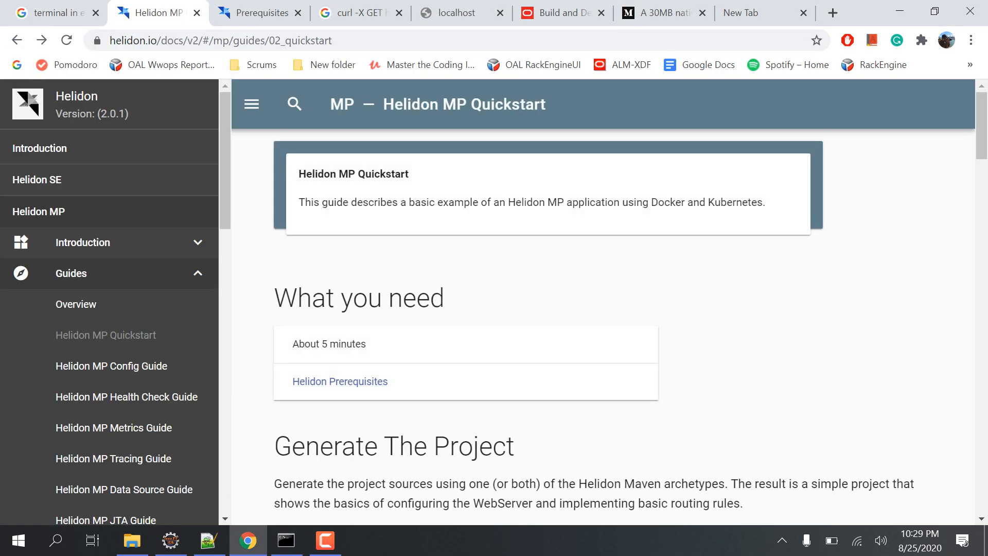
# Select the Maven archetype generate command, then the mvn package build command.
pyautogui.scroll(-3)
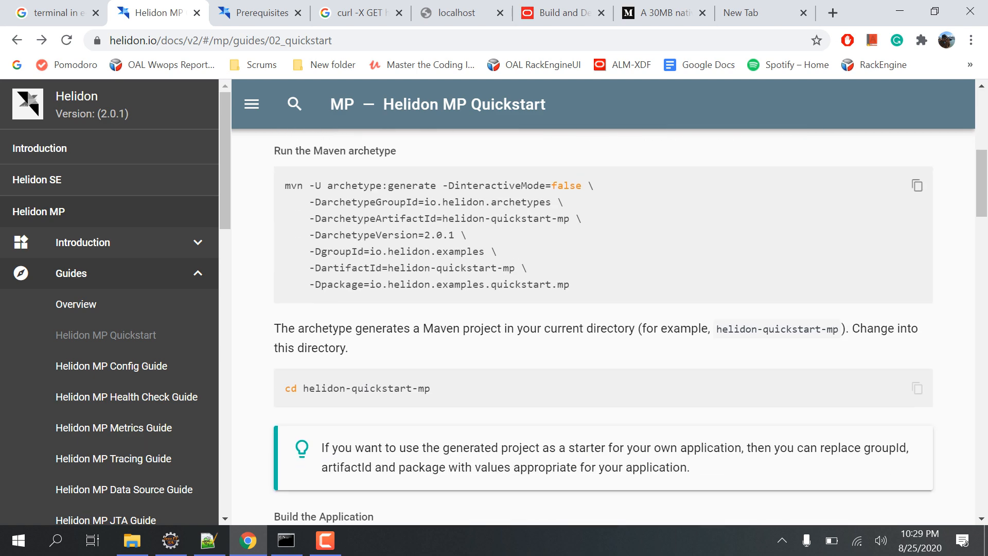
pyautogui.moveTo(284, 185); pyautogui.dragTo(567, 284)
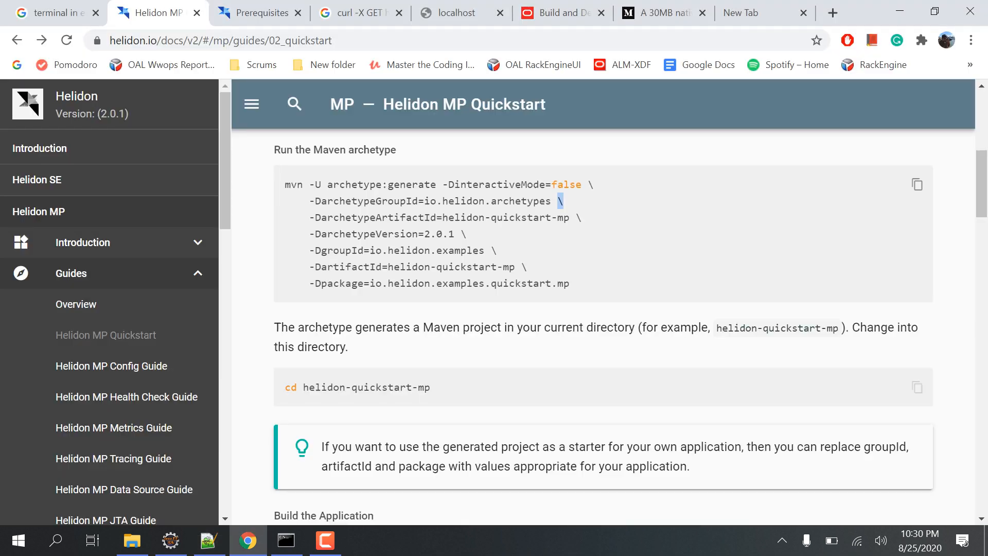
pyautogui.scroll(-3)
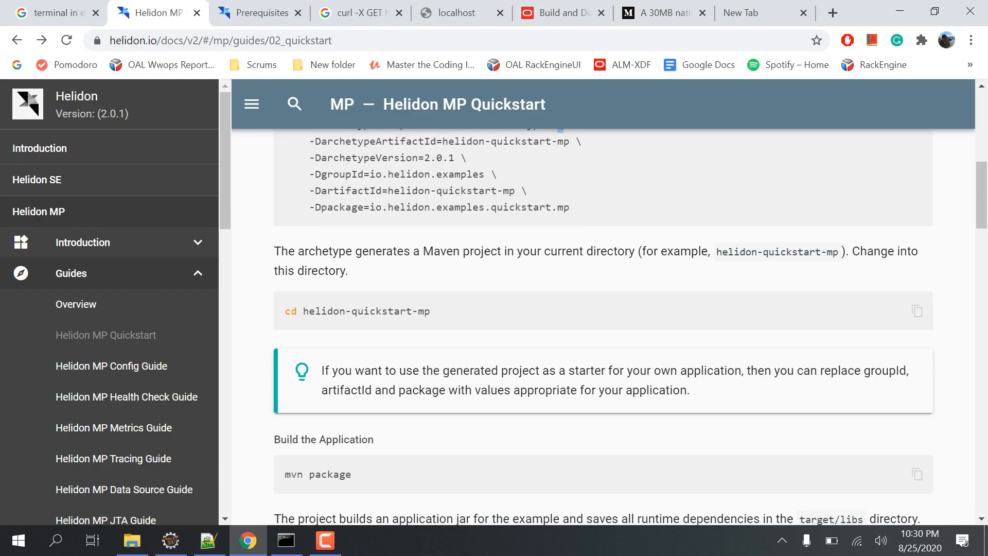
pyautogui.click(286, 540)
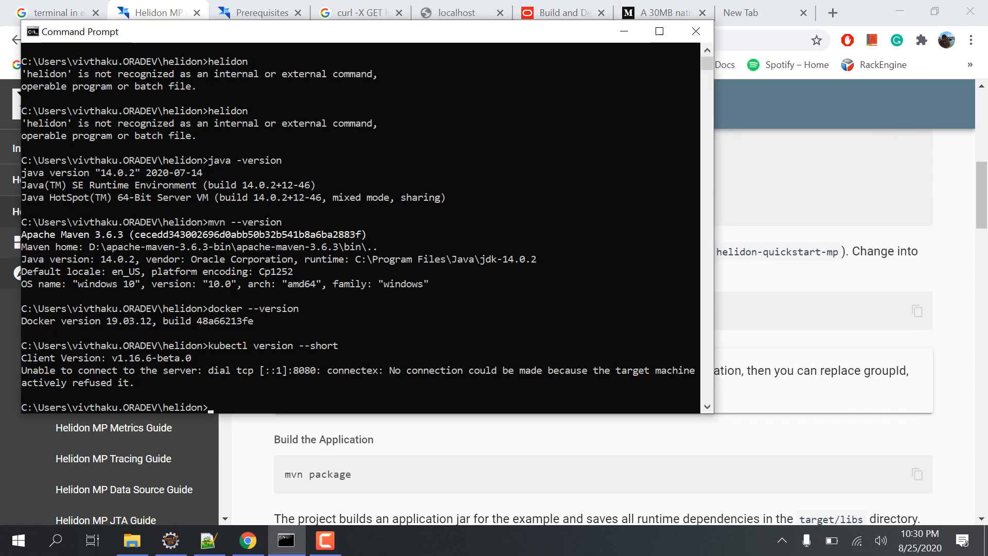
pyautogui.click(209, 540)
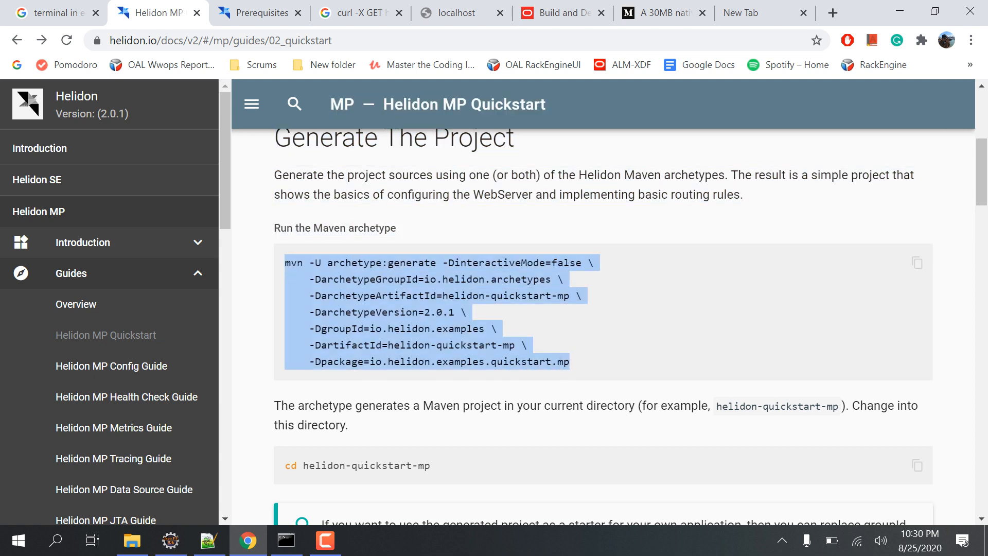
pyautogui.click(208, 540)
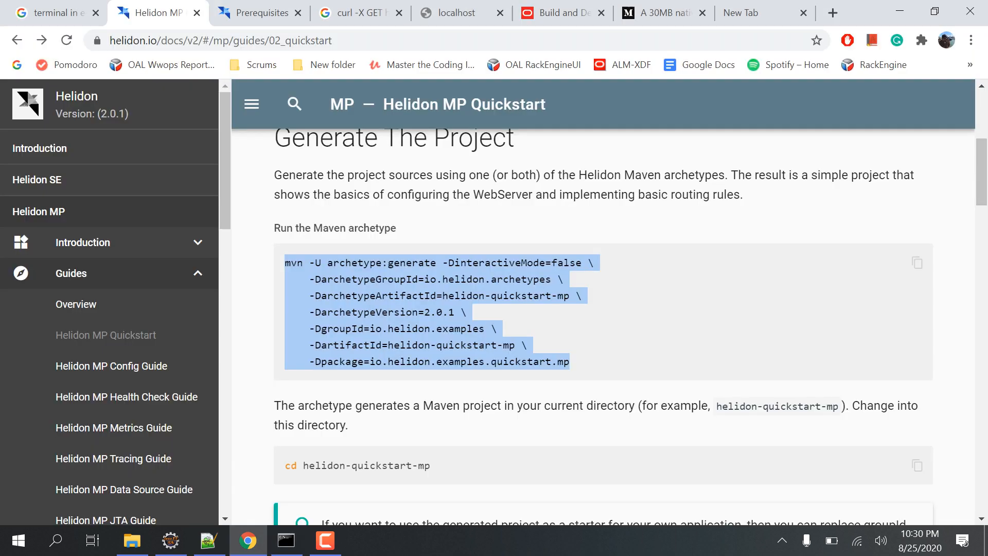
pyautogui.scroll(-3)
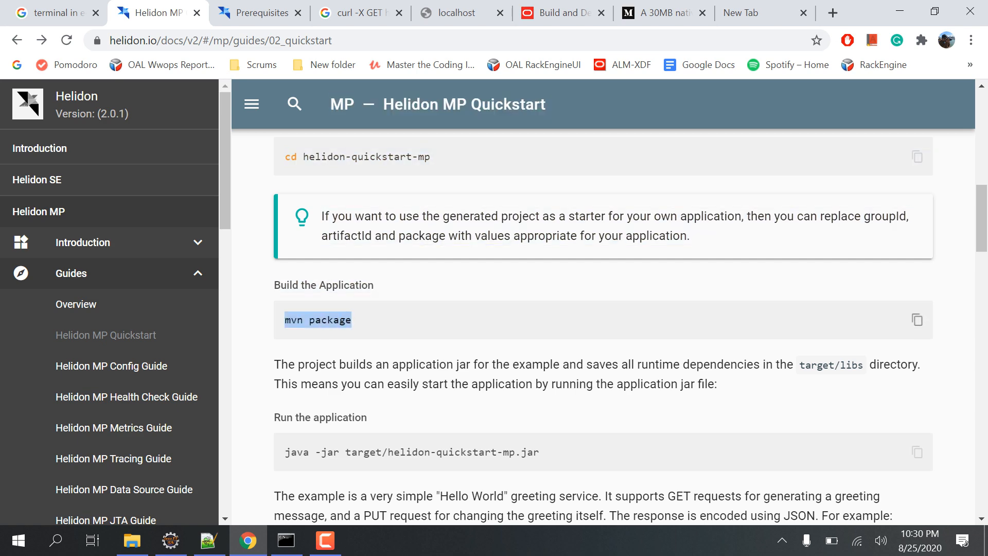
# Build with mvn package, then launch the server with java -jar target/helidon.jar.
pyautogui.click(286, 541)
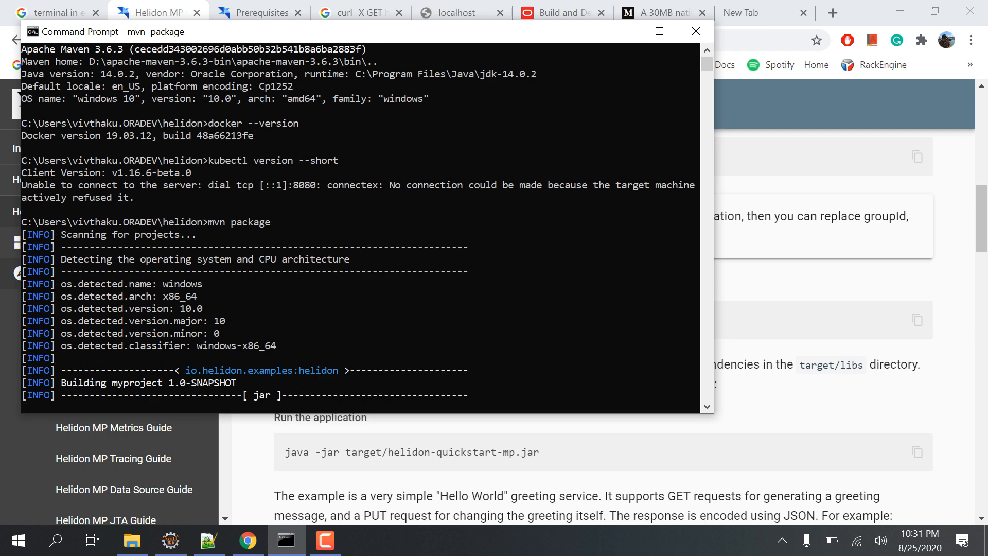
pyautogui.scroll(-3)
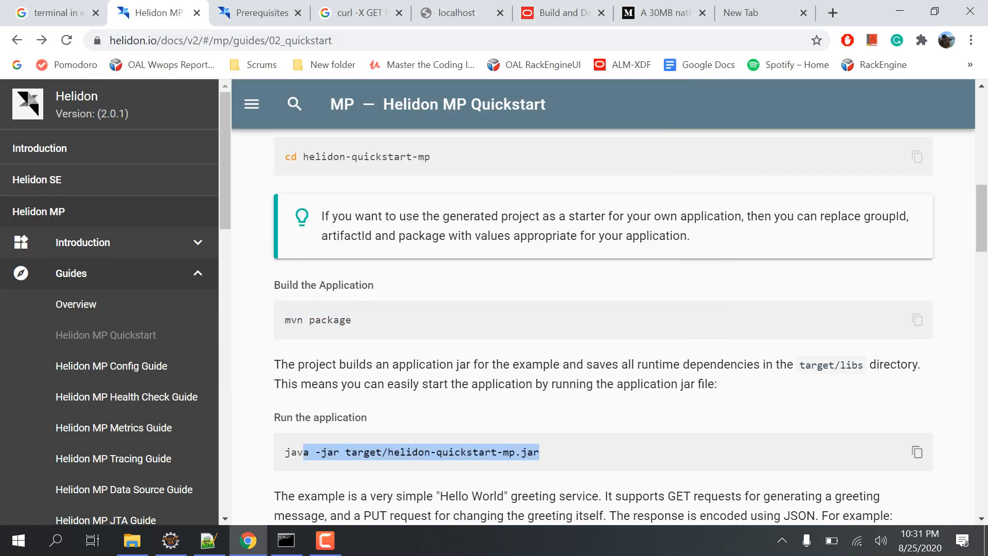
pyautogui.tripleClick(410, 452)
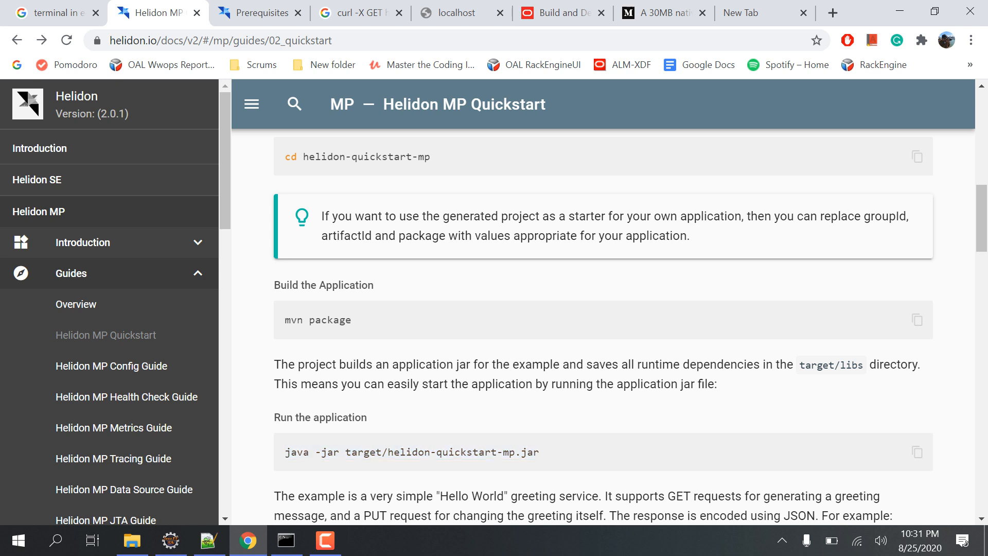
pyautogui.moveTo(425, 452); pyautogui.dragTo(538, 452)
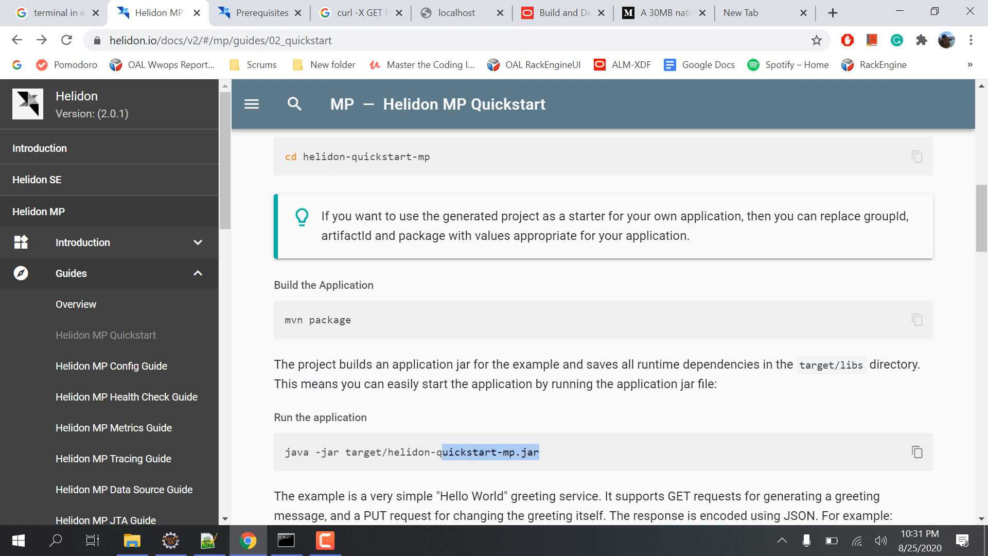
pyautogui.press('alt+tab')
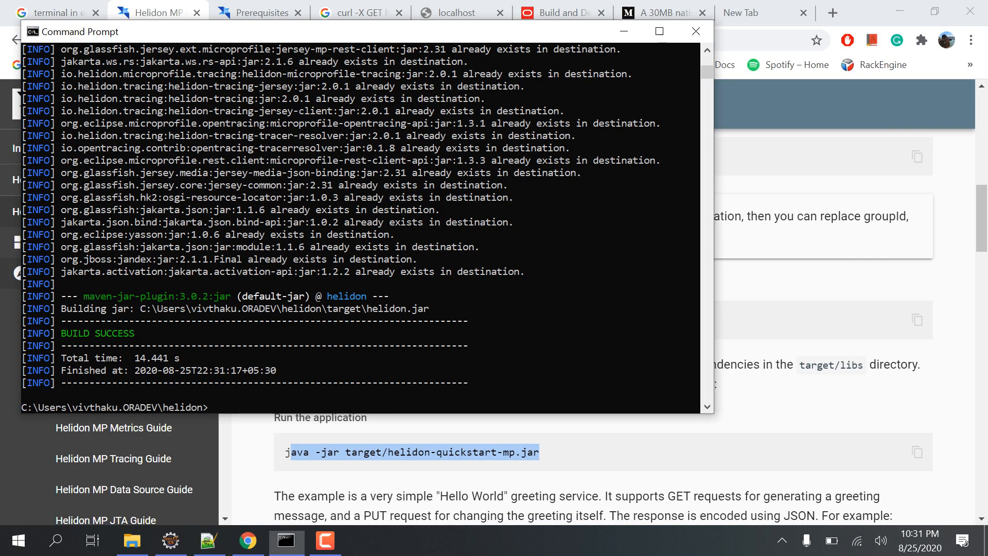
pyautogui.write('java -jar target/helidon.jar')
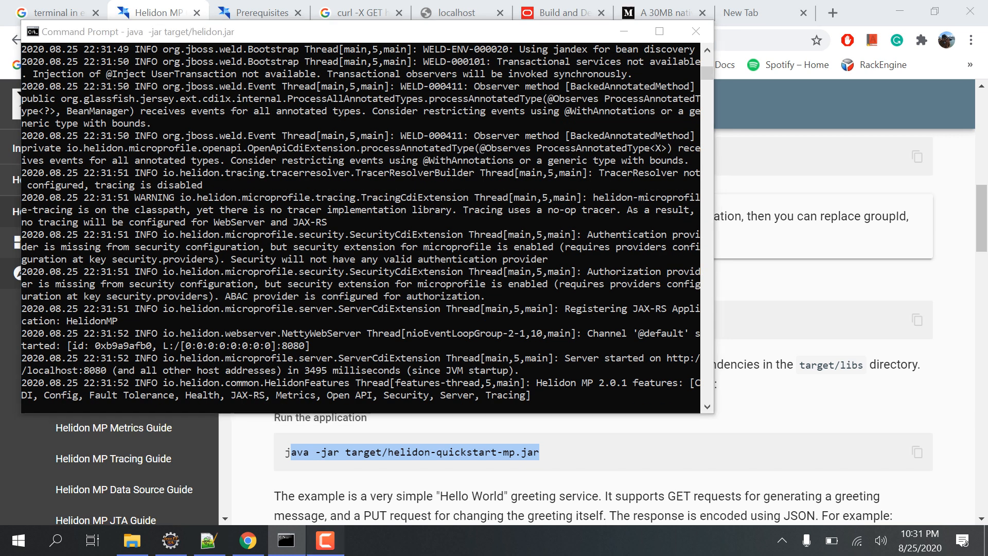
pyautogui.click(659, 31)
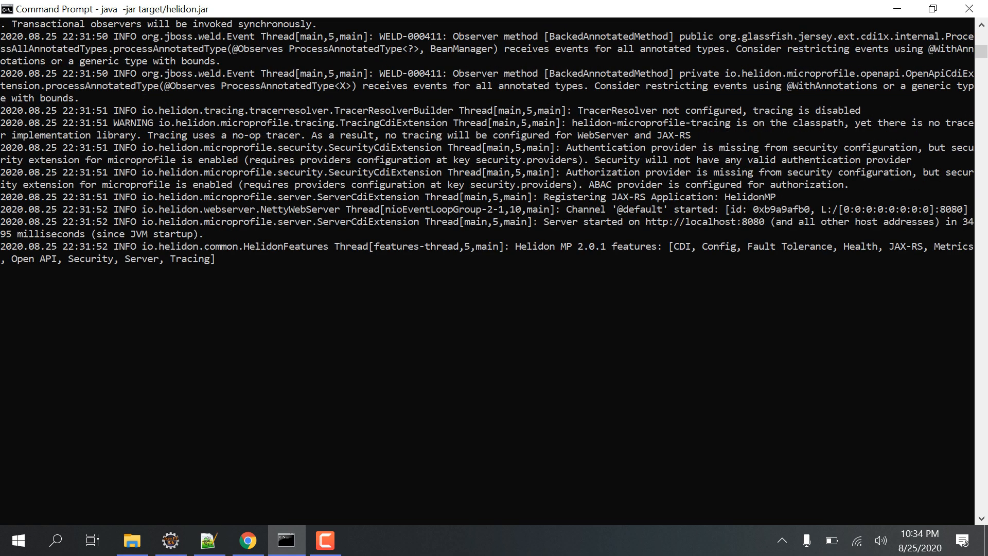
# Reload localhost:8080/greet and request the /greet/Joe and /greet/Jose greetings.
pyautogui.click(248, 541)
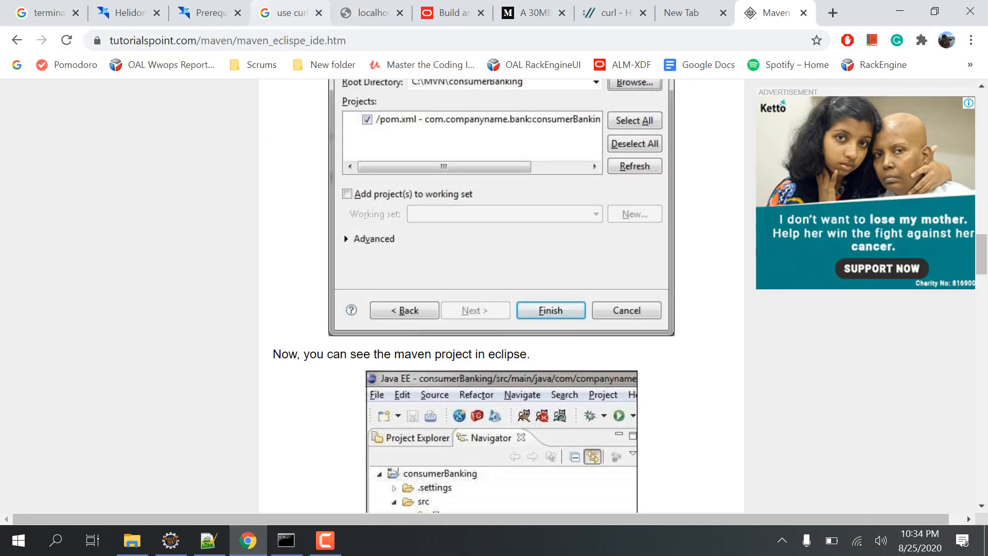
pyautogui.click(200, 12)
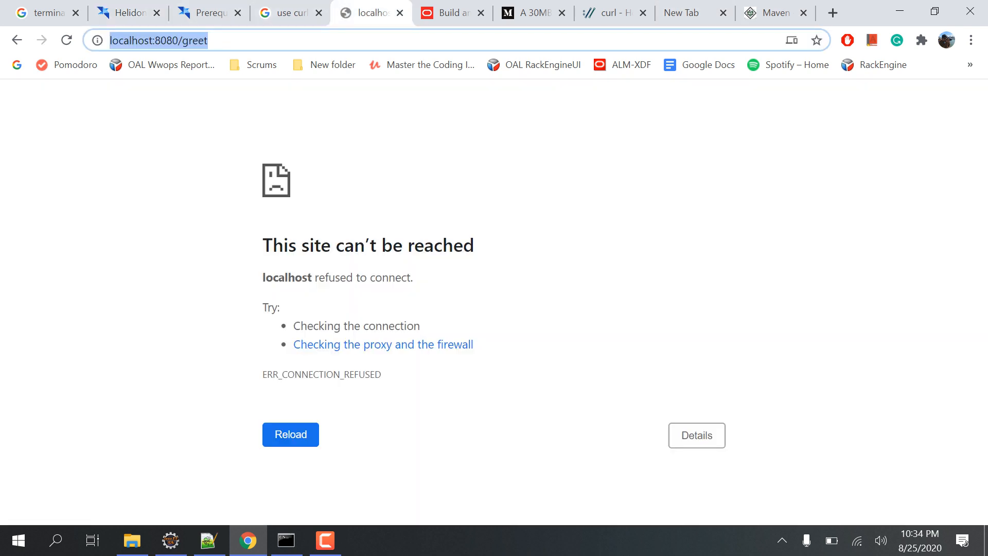
pyautogui.click(291, 435)
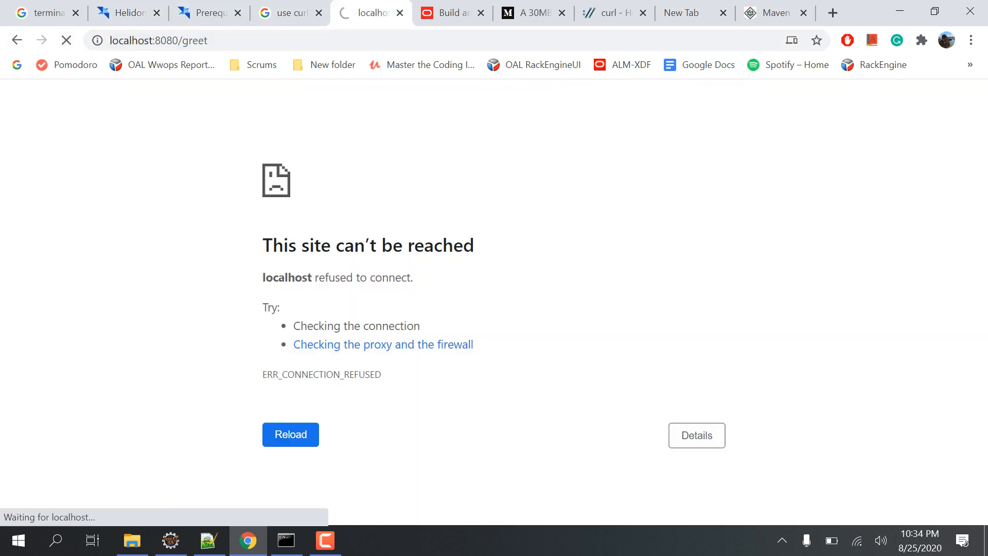
pyautogui.click(120, 12)
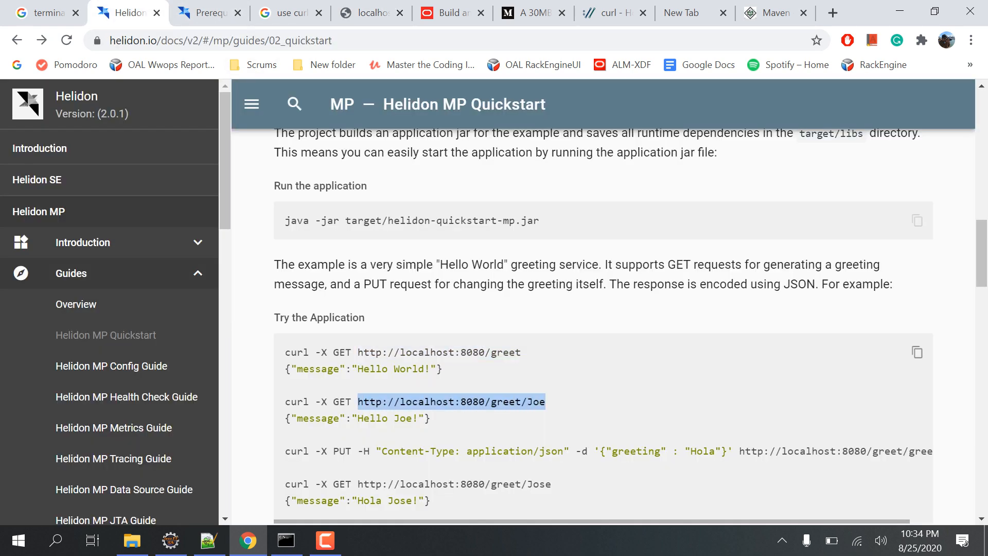
pyautogui.moveTo(370, 12)
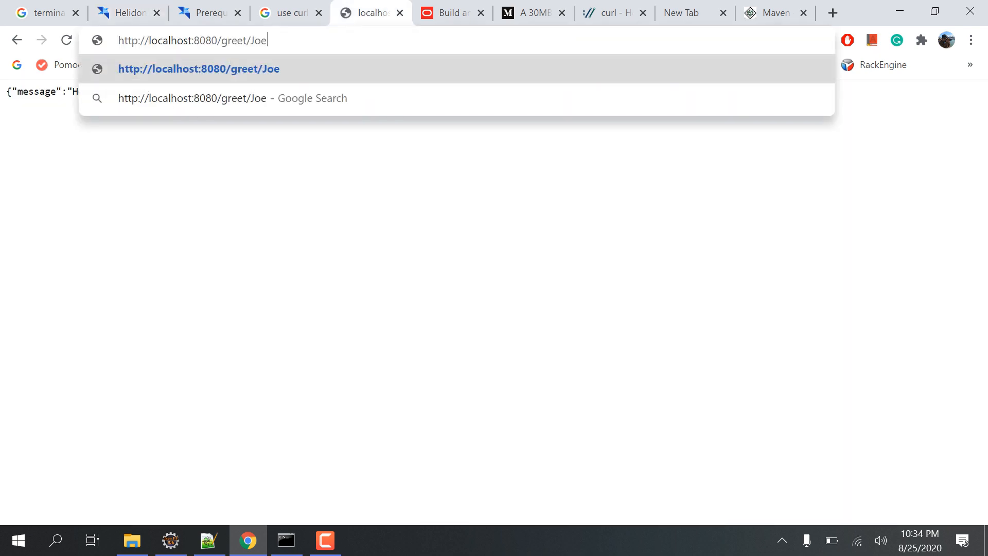
pyautogui.click(120, 13)
pyautogui.write('s')
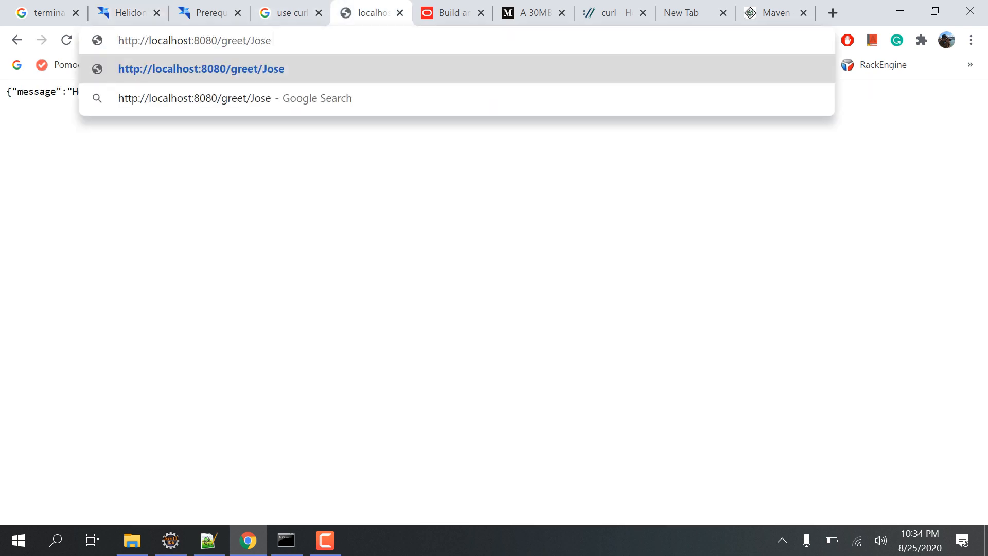
pyautogui.click(120, 13)
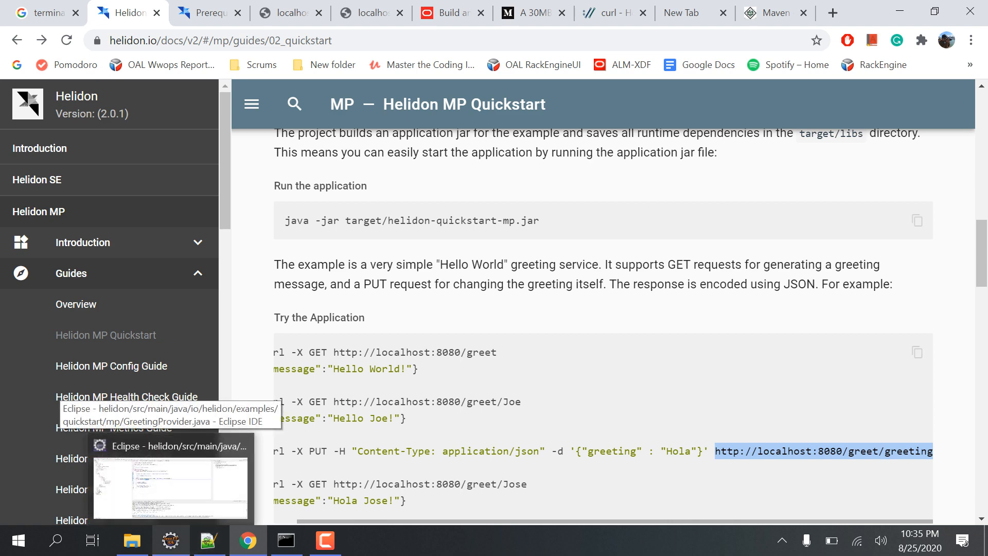
pyautogui.scroll(-3)
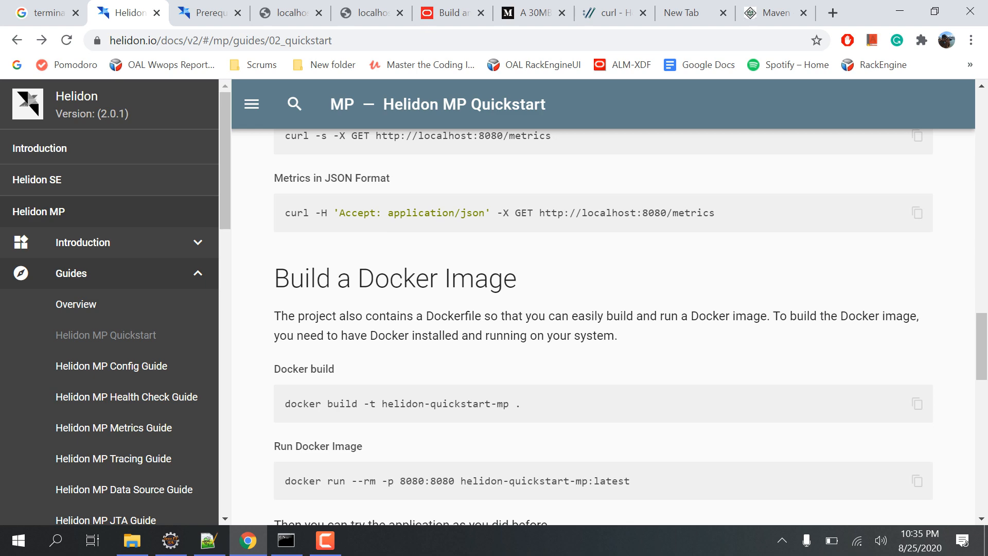
pyautogui.scroll(-3)
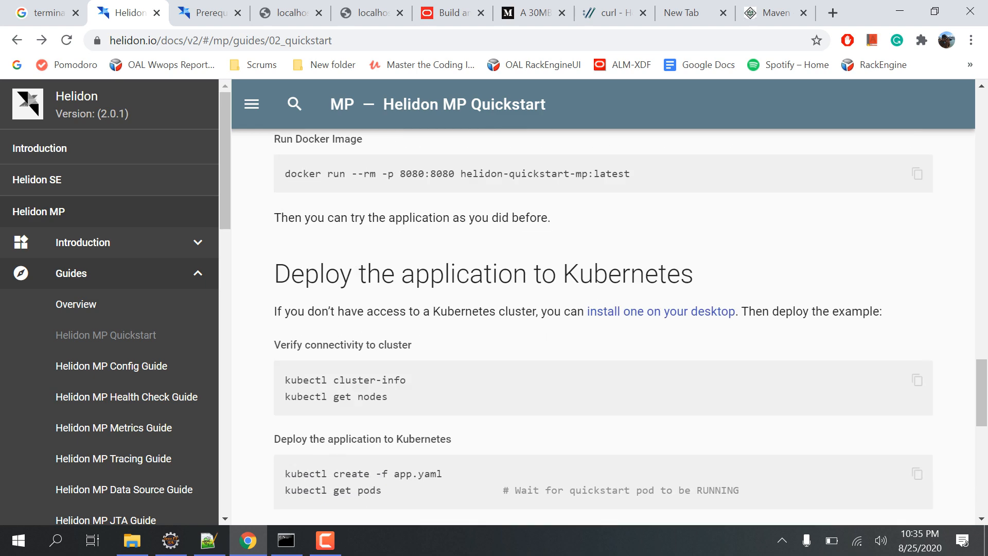
pyautogui.scroll(-3)
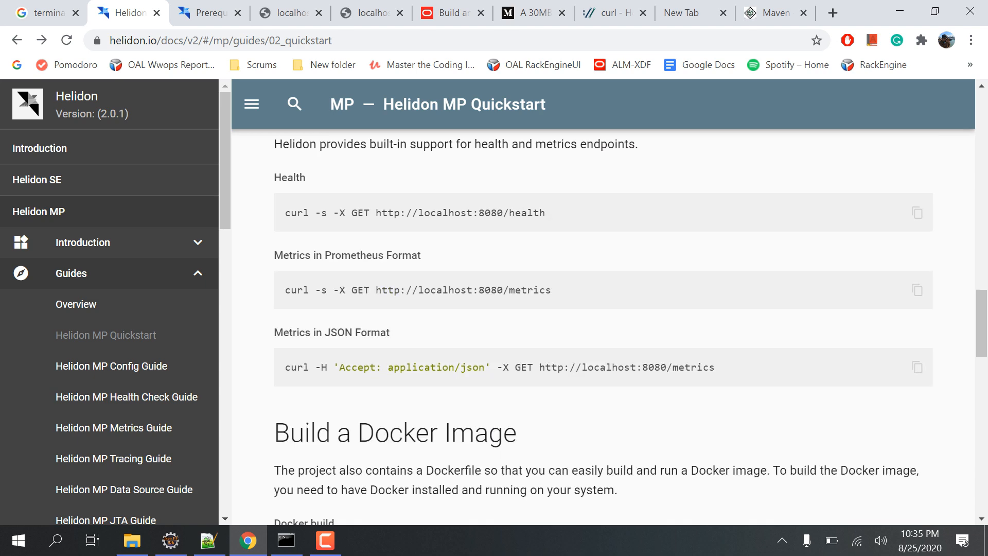
pyautogui.click(170, 540)
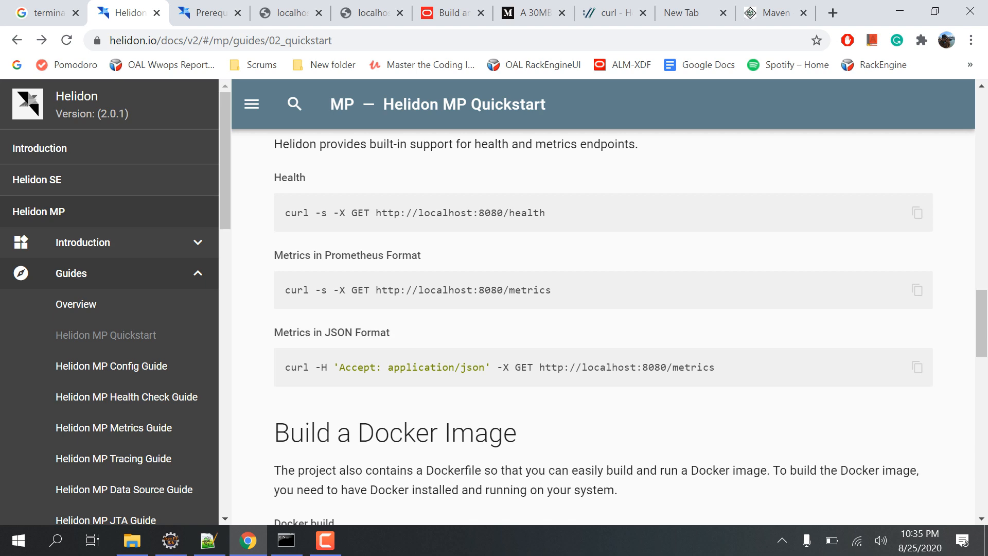
pyautogui.click(171, 540)
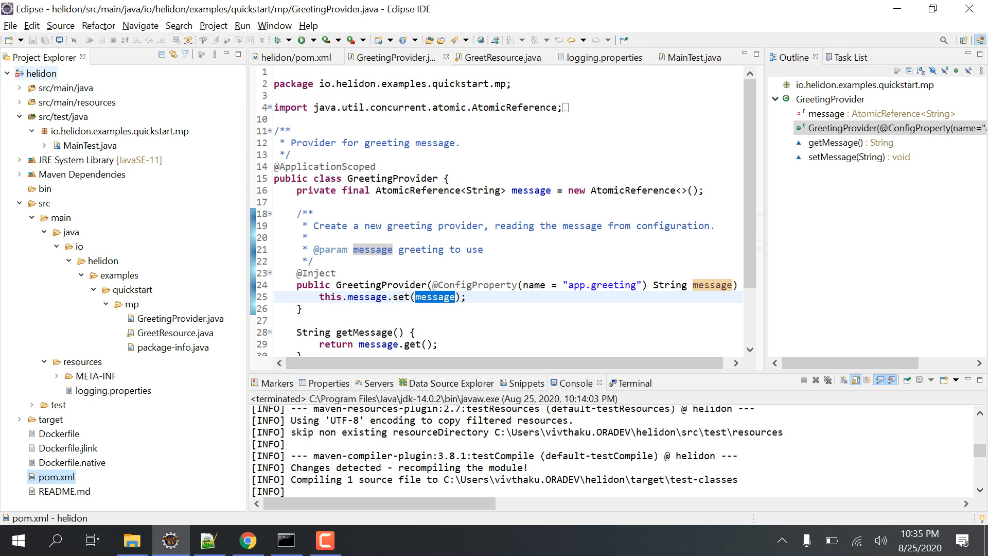
# Try importing helidon's pom.xml as an existing Maven project; it's already imported.
pyautogui.click(9, 25)
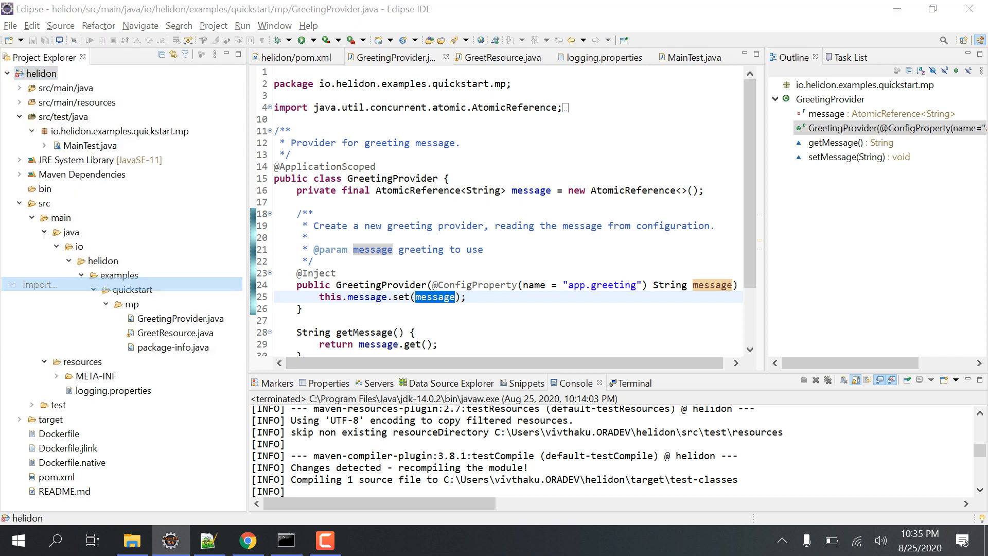
pyautogui.click(37, 284)
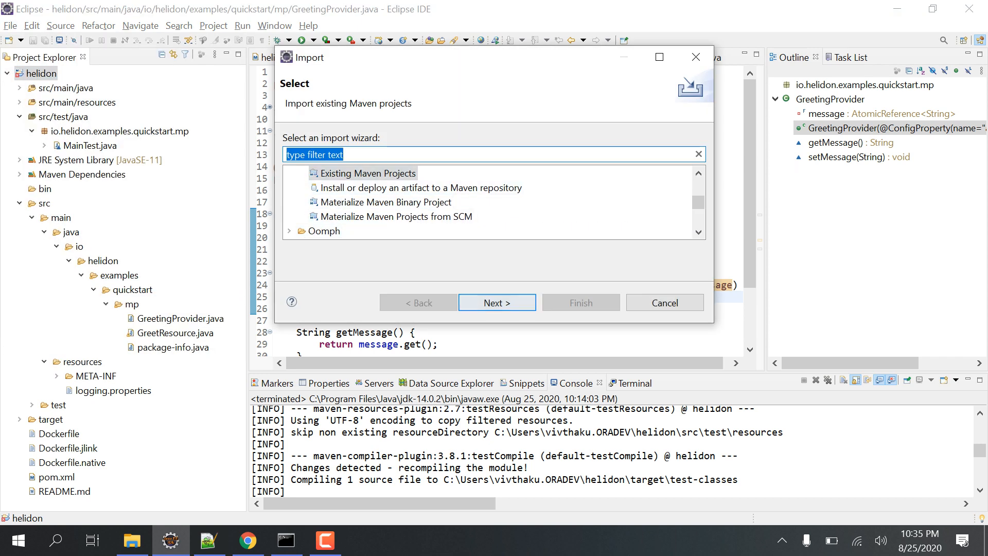
pyautogui.click(497, 303)
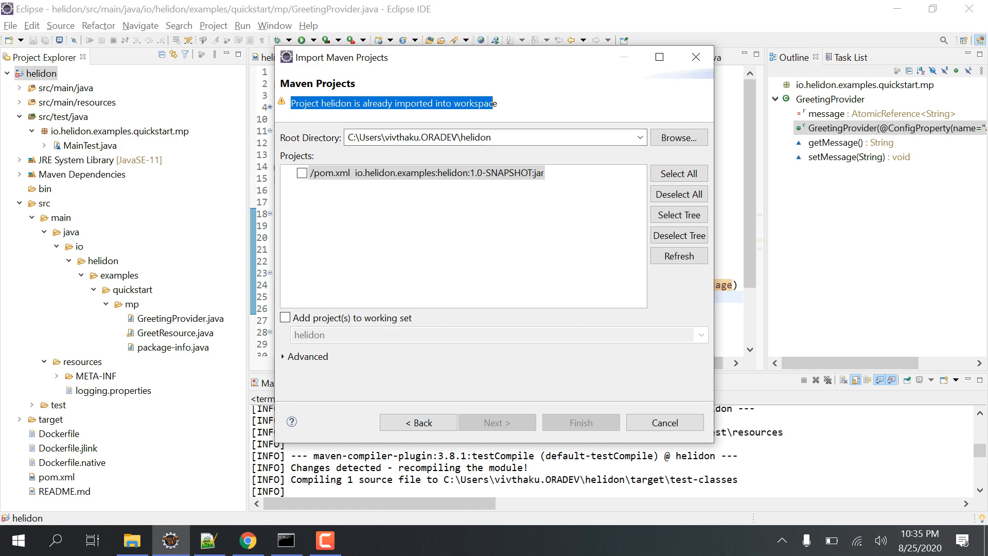
pyautogui.click(663, 422)
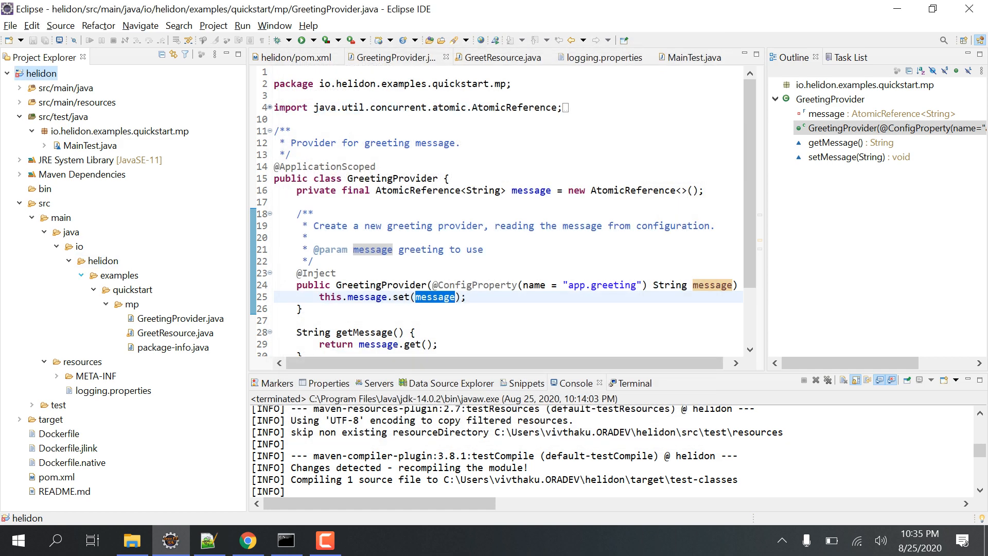
# Run Maven build on pom.xml twice, hitting the port 8080 BindException.
pyautogui.rightClick(56, 477)
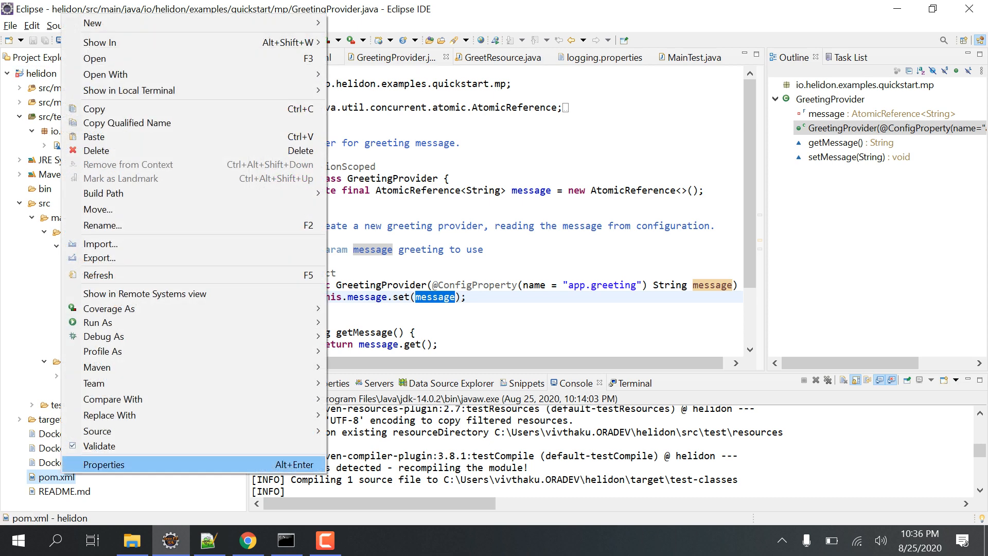
pyautogui.moveTo(98, 367)
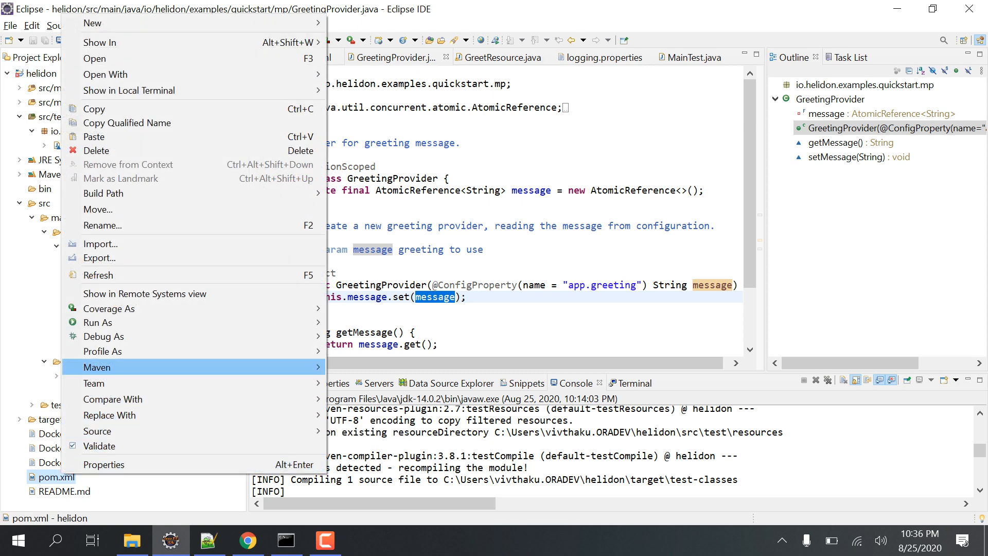
pyautogui.moveTo(98, 322)
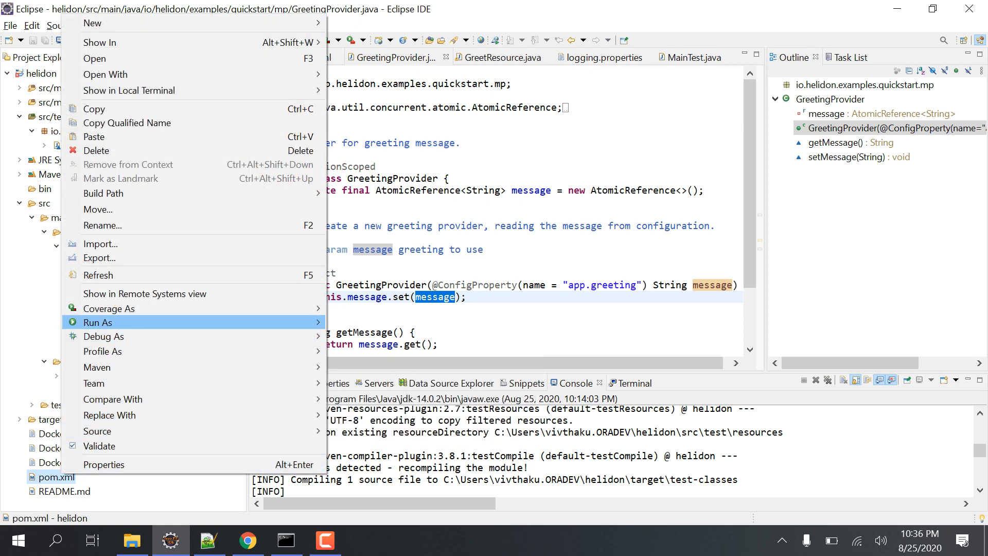
pyautogui.moveTo(98, 322)
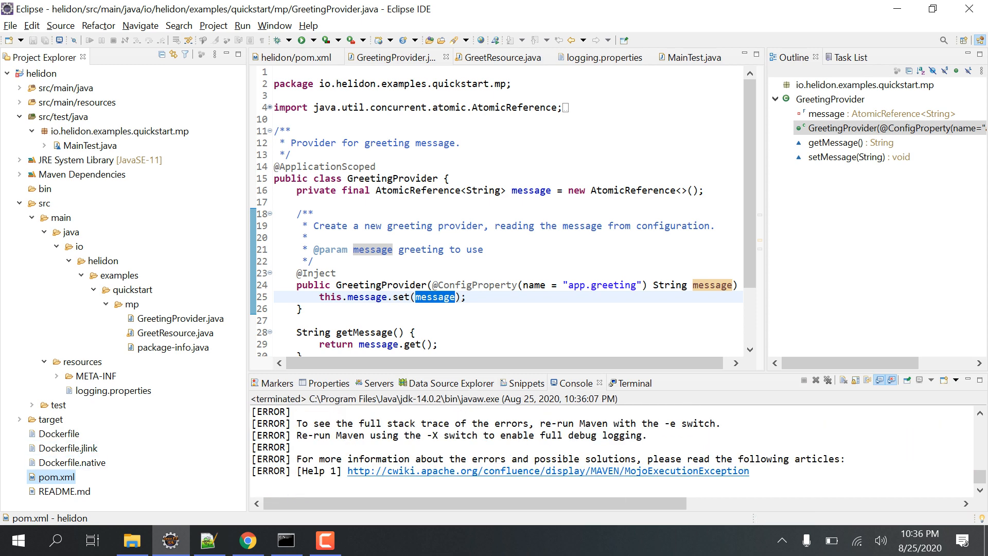
pyautogui.rightClick(53, 477)
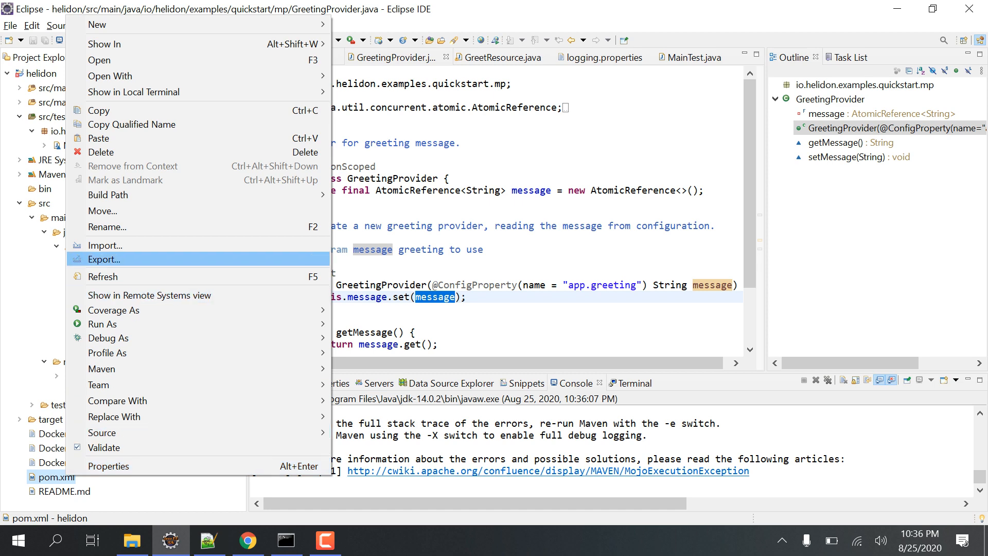
pyautogui.moveTo(103, 323)
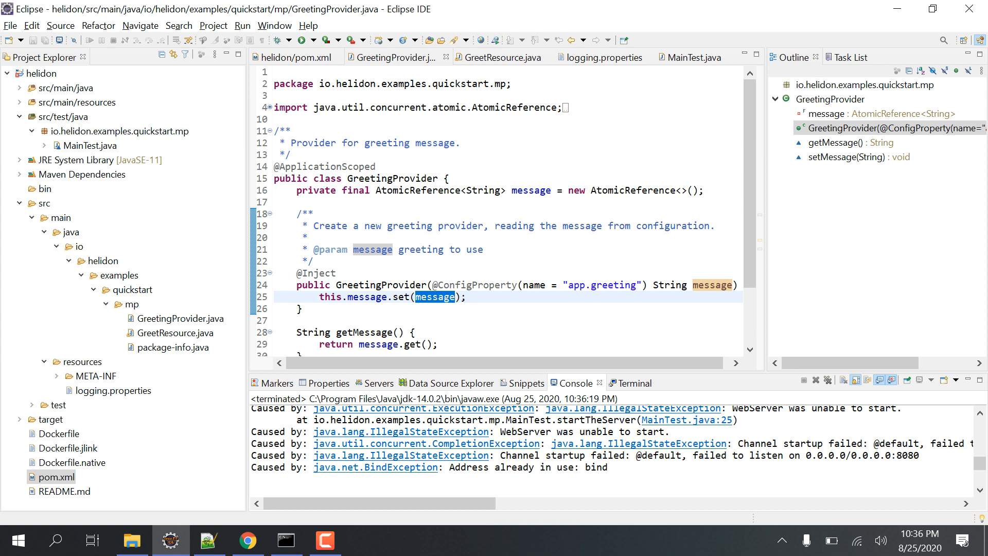
pyautogui.click(284, 540)
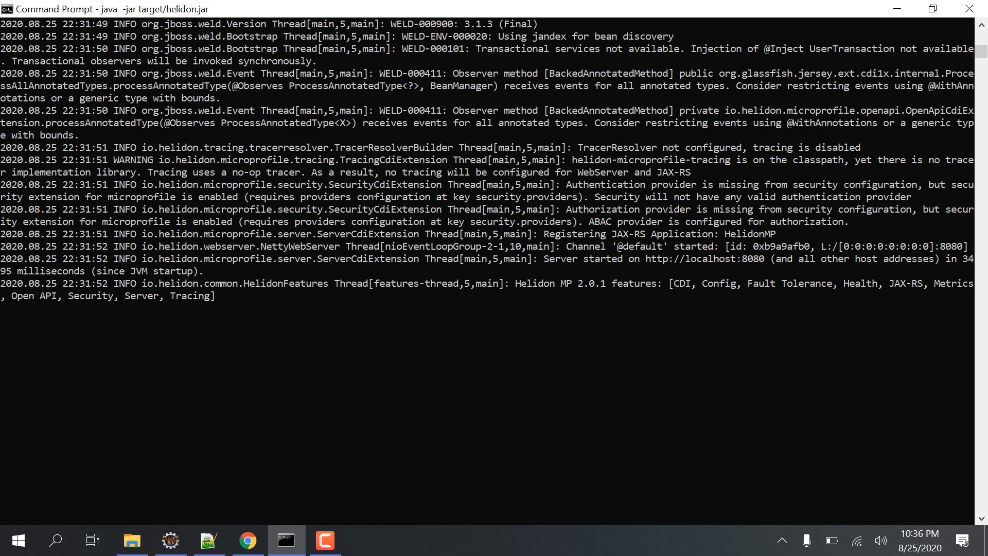
# Stop the Helidon server with Ctrl+C and run Maven install on pom.xml.
pyautogui.press('ctrl+c')
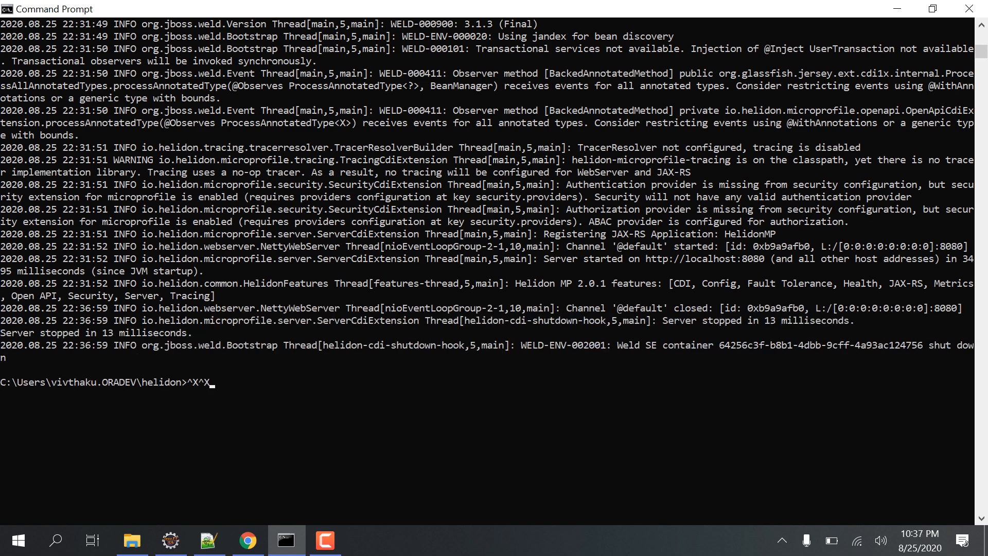
pyautogui.click(170, 539)
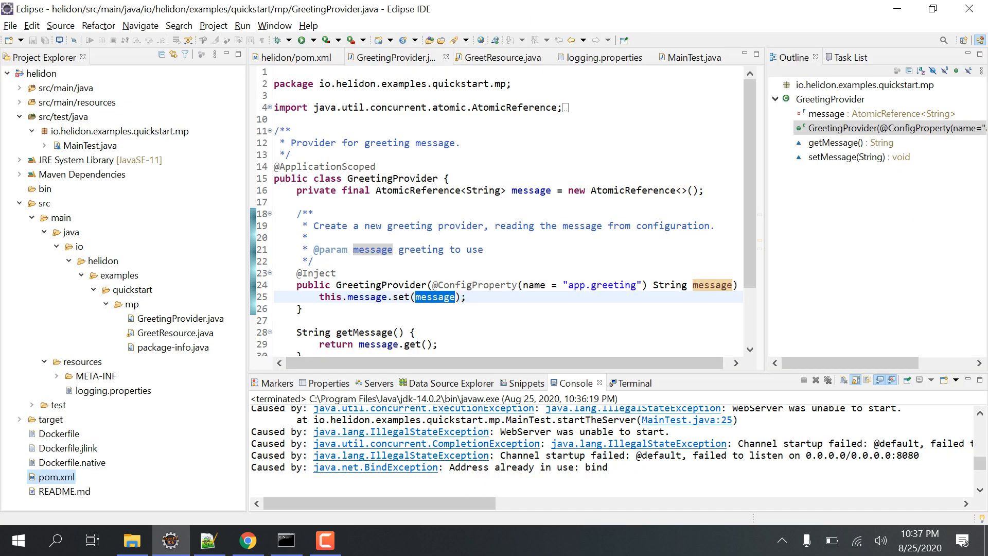
pyautogui.rightClick(54, 477)
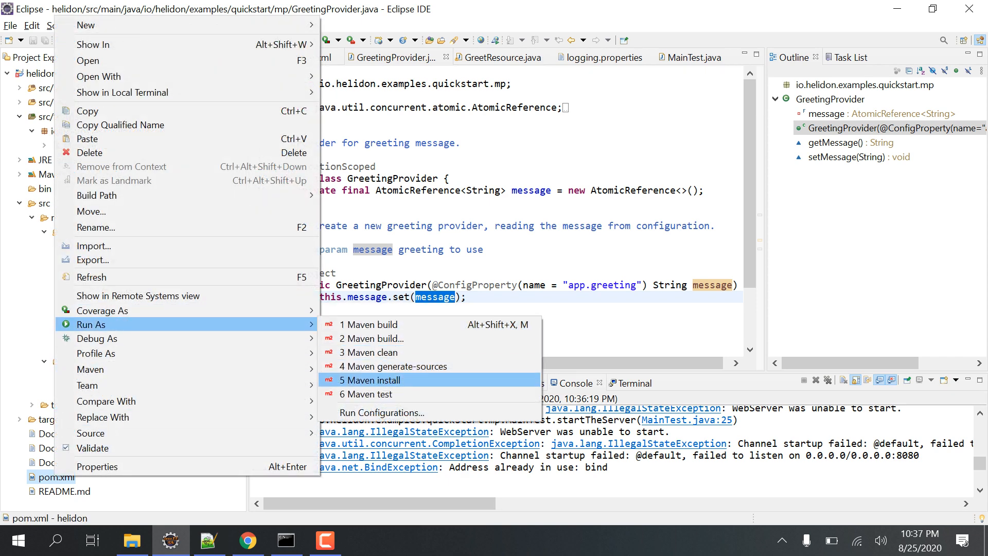
pyautogui.click(369, 380)
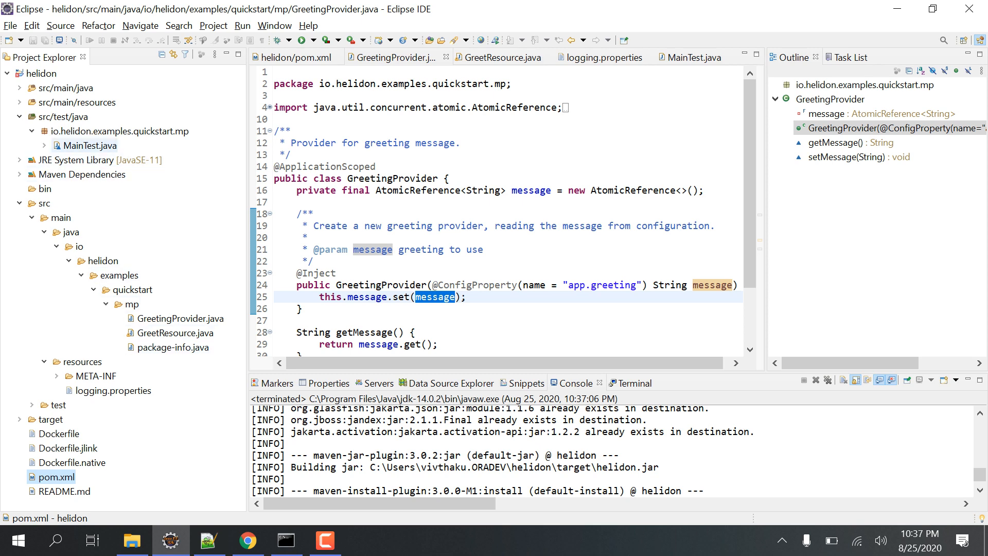
# Read GreetingProvider.java and GreetResource.java's getDefaultMessage, getMessage and updateGreeting methods.
pyautogui.click(690, 58)
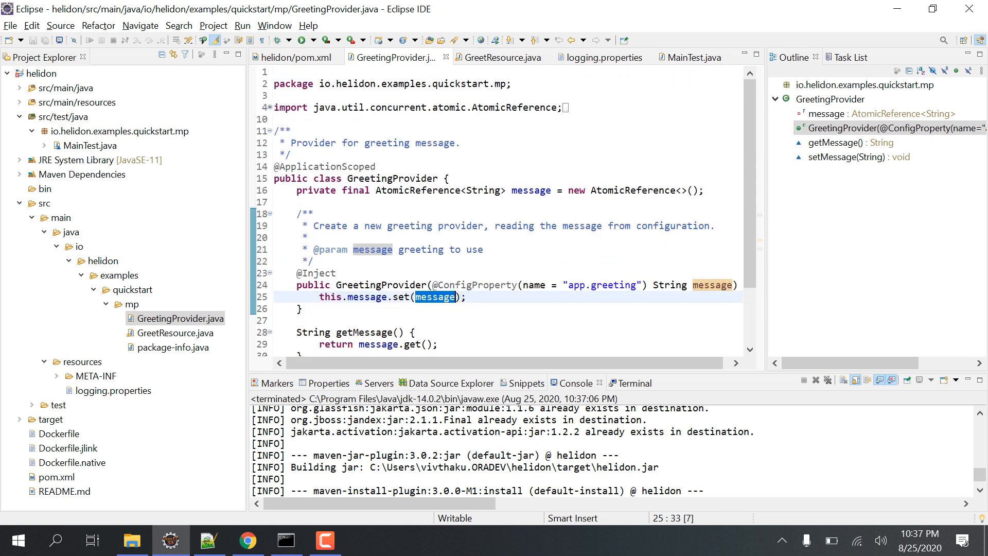
pyautogui.click(502, 56)
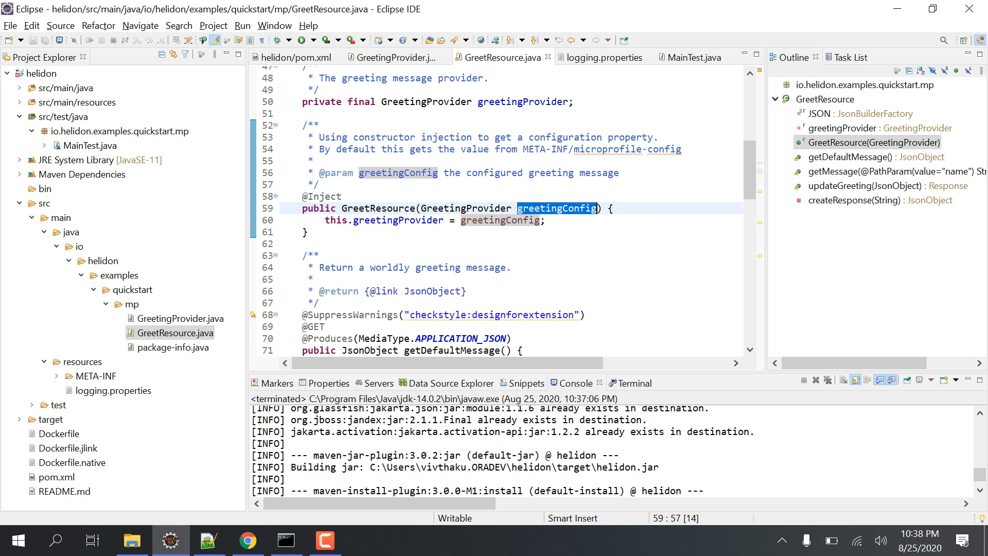
pyautogui.scroll(-3)
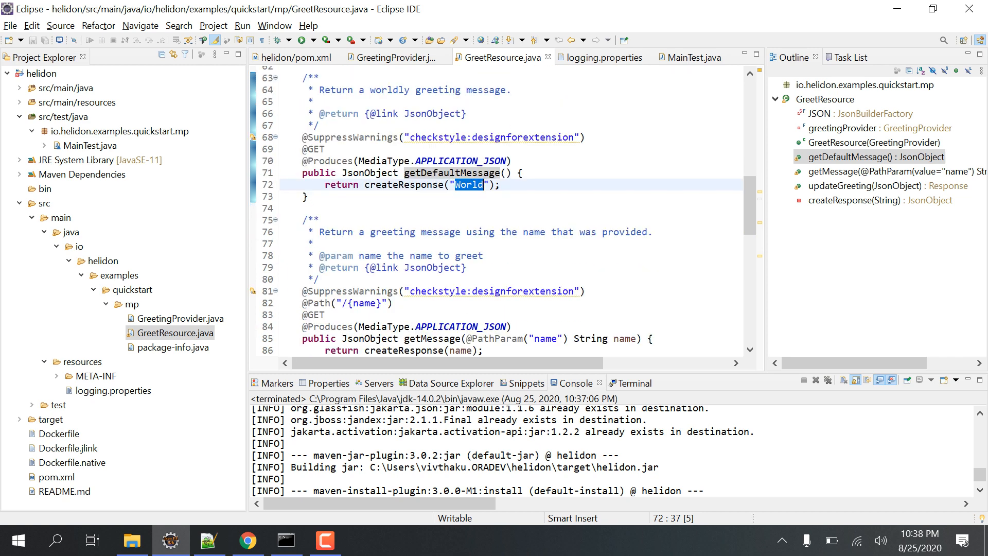
pyautogui.scroll(-3)
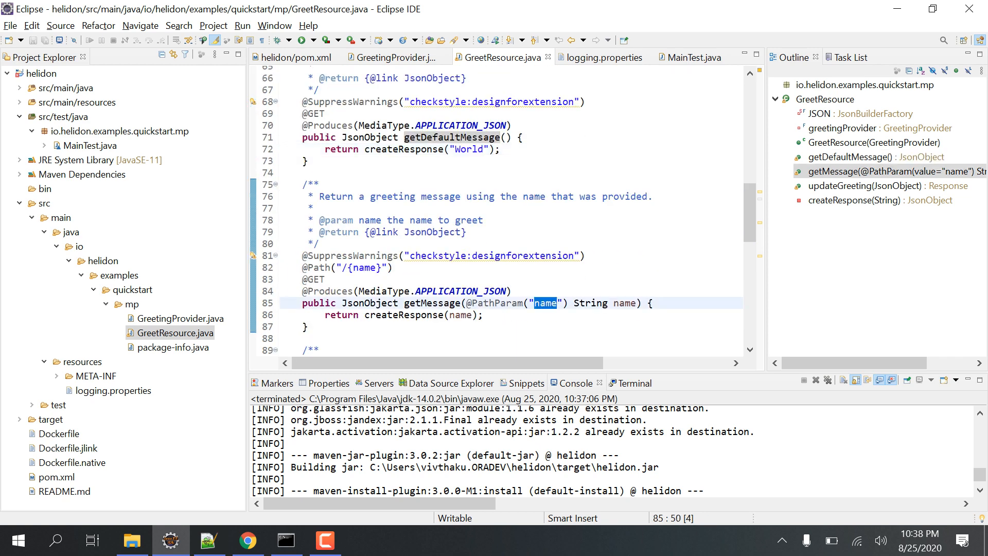
pyautogui.scroll(-3)
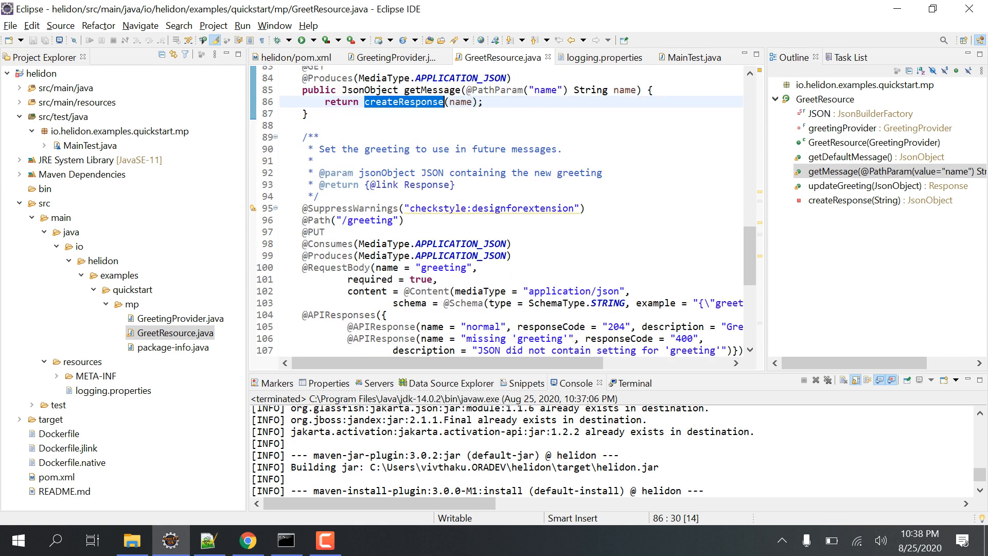
pyautogui.scroll(-3)
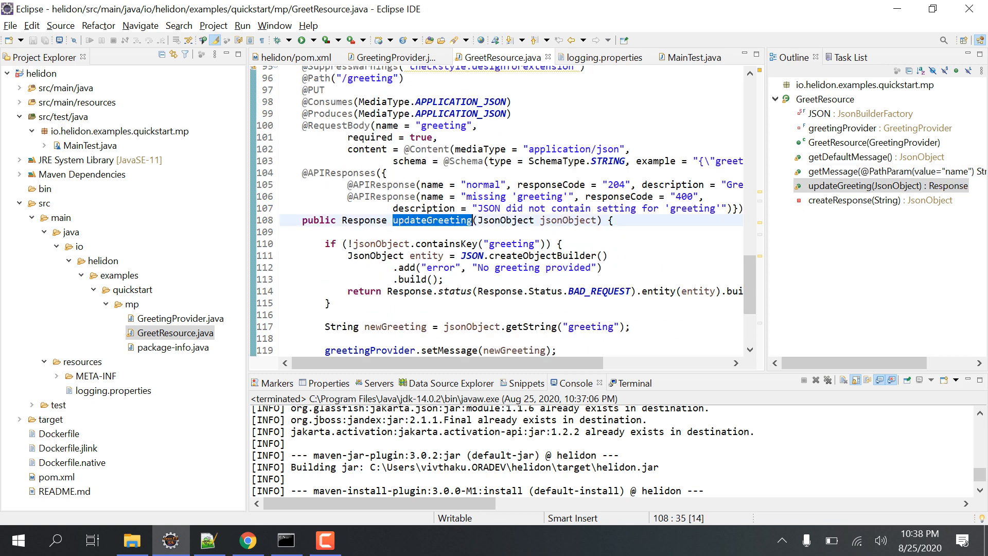
pyautogui.click(248, 540)
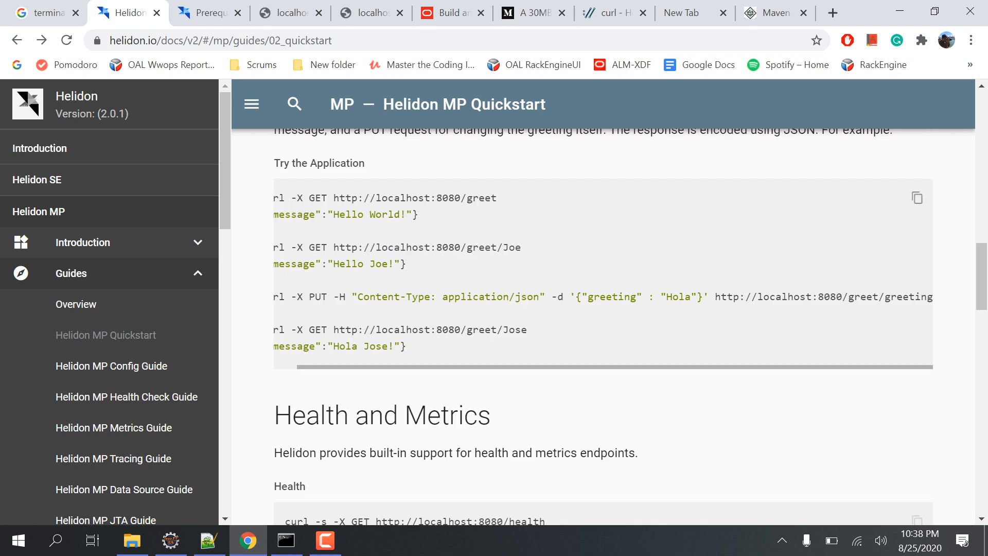
# Highlight 'greeting' in the PUT curl example and 'greet' in the /greet/Joe path.
pyautogui.doubleClick(610, 297)
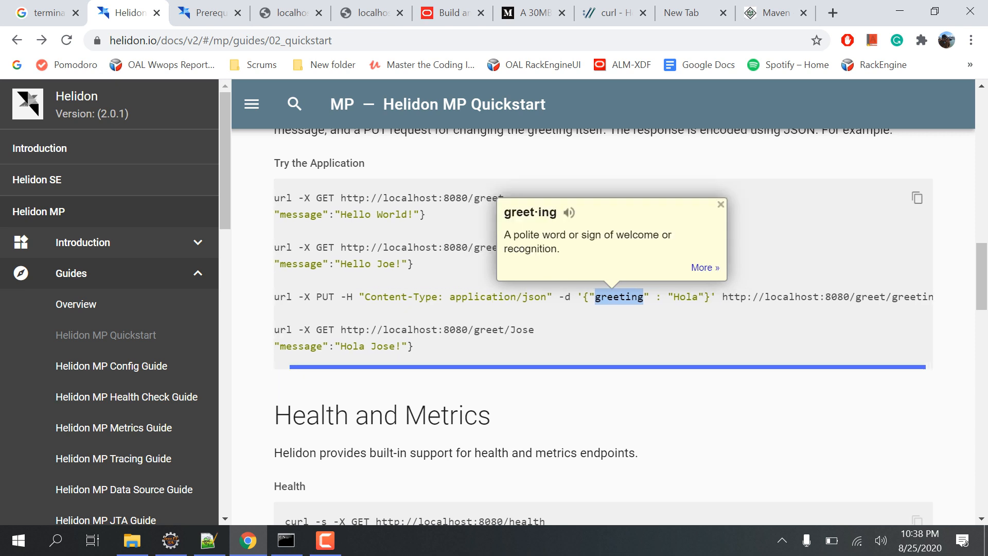
pyautogui.click(720, 204)
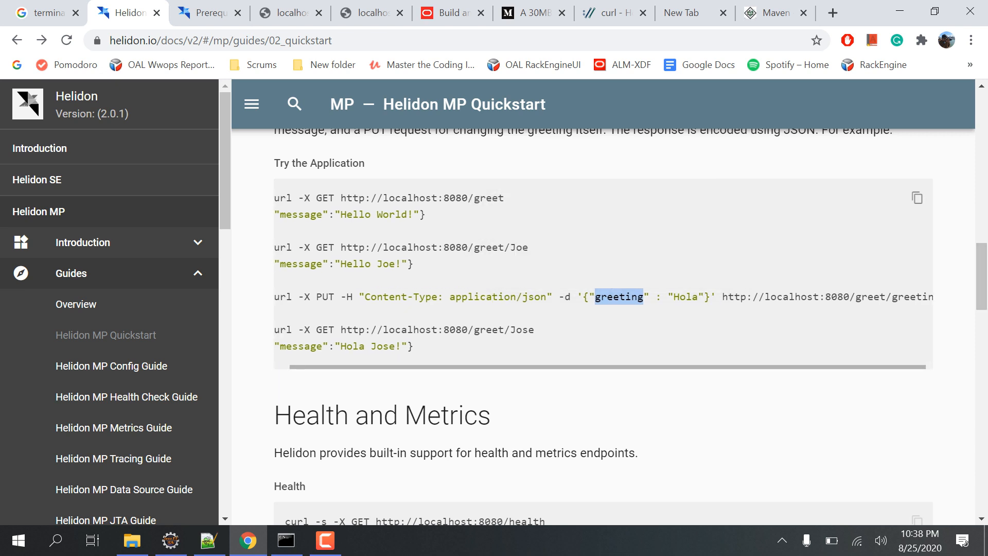
pyautogui.doubleClick(912, 296)
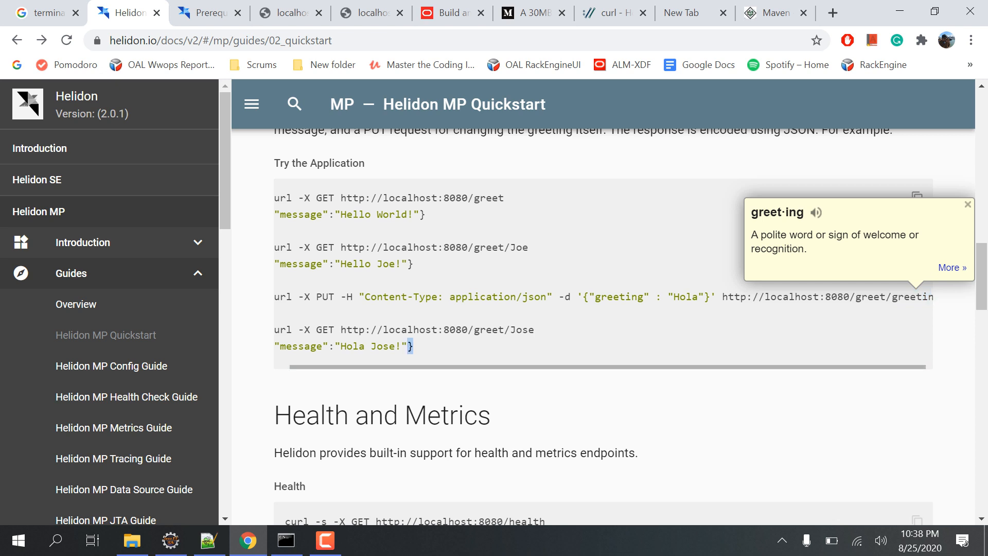
pyautogui.doubleClick(489, 246)
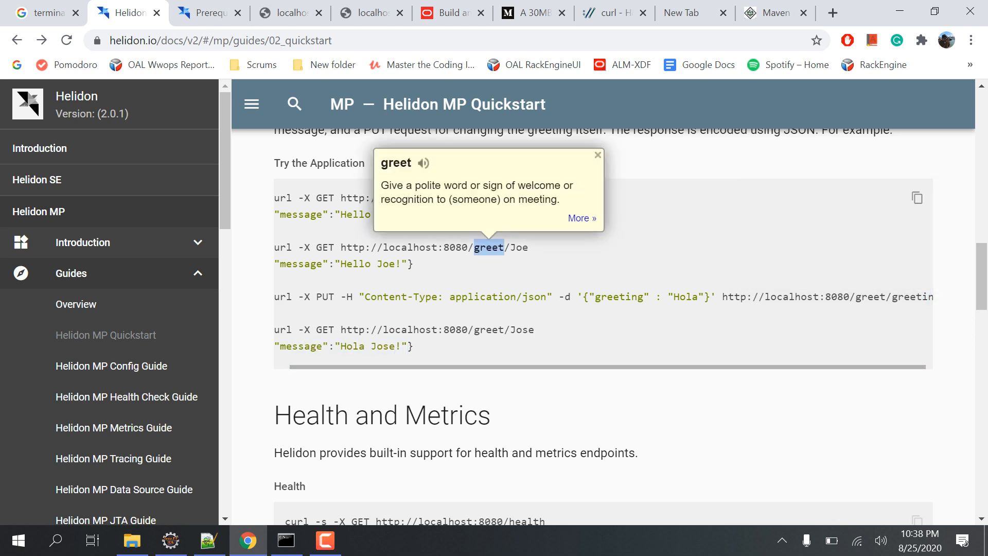
# In GreetResource.java, mark getMessage's name path parameter and scroll to updateGreeting.
pyautogui.click(170, 539)
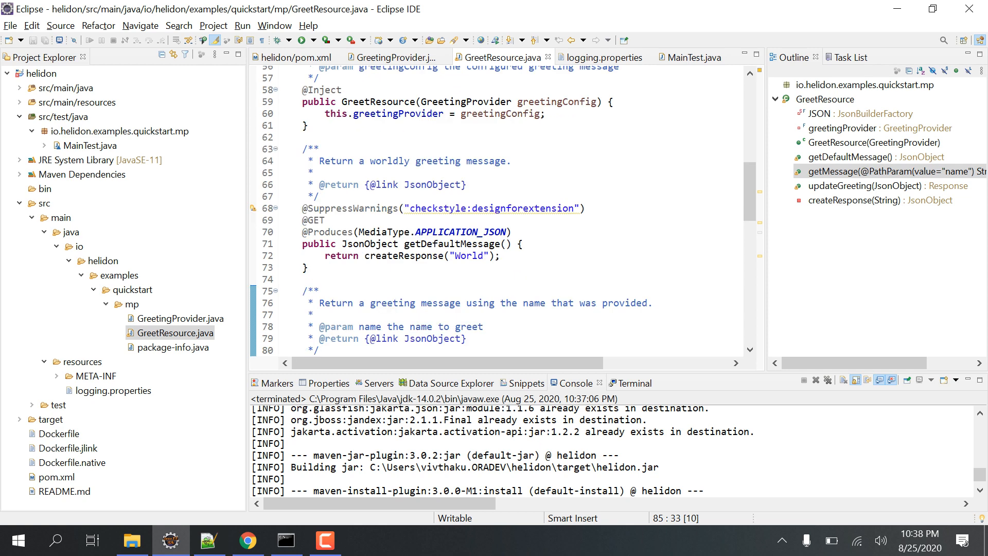
pyautogui.click(866, 157)
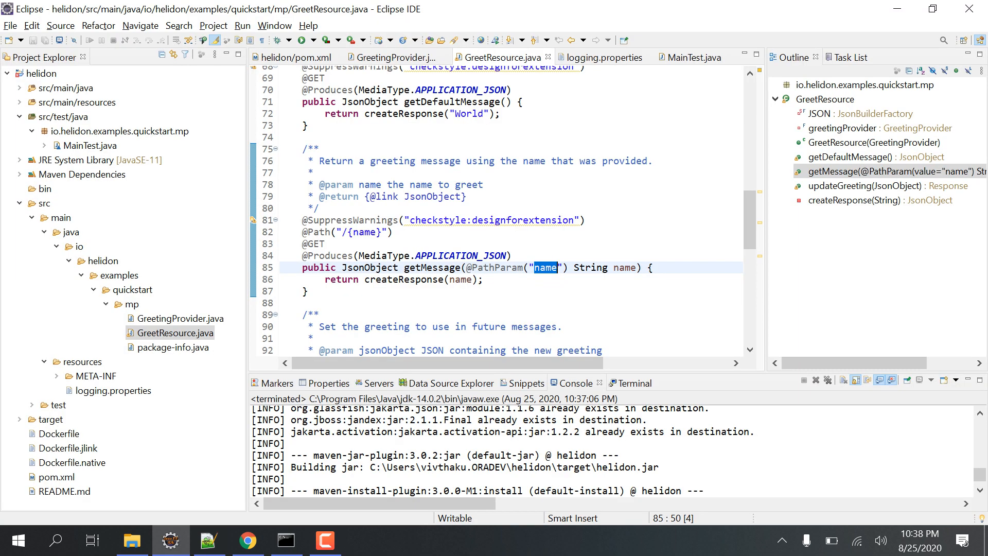
pyautogui.scroll(-3)
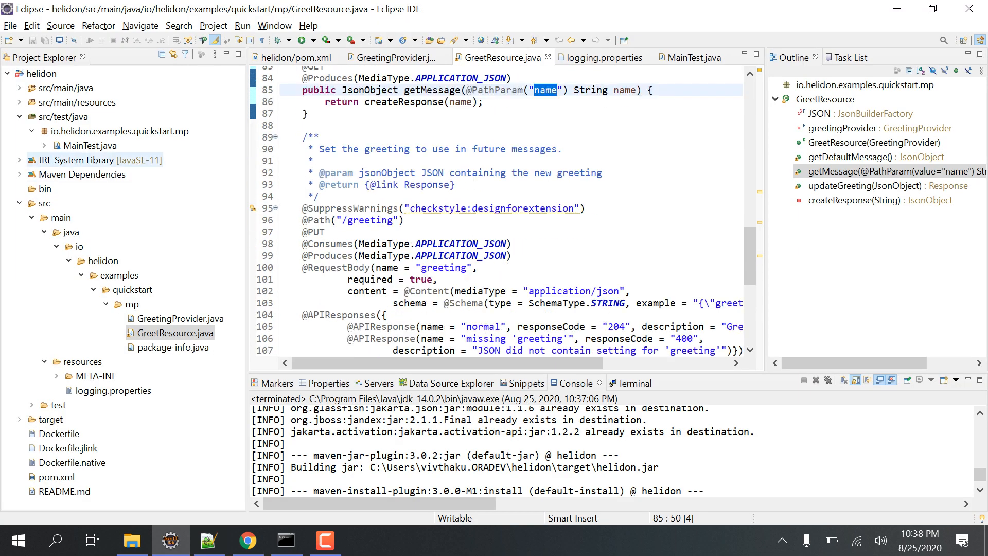
# Review MainTest's greet, PUT, metrics and health assertions, then open logging.properties.
pyautogui.click(692, 57)
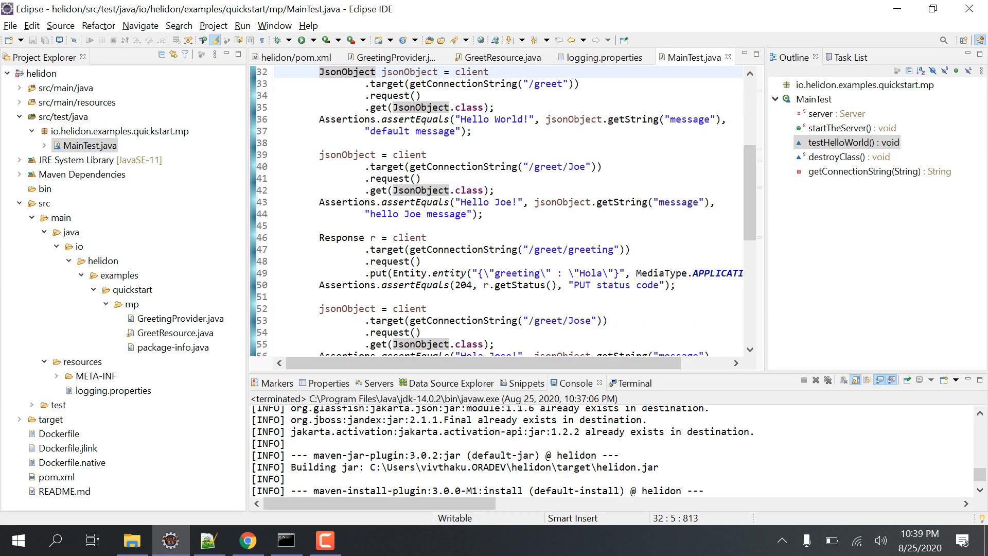
pyautogui.scroll(-3)
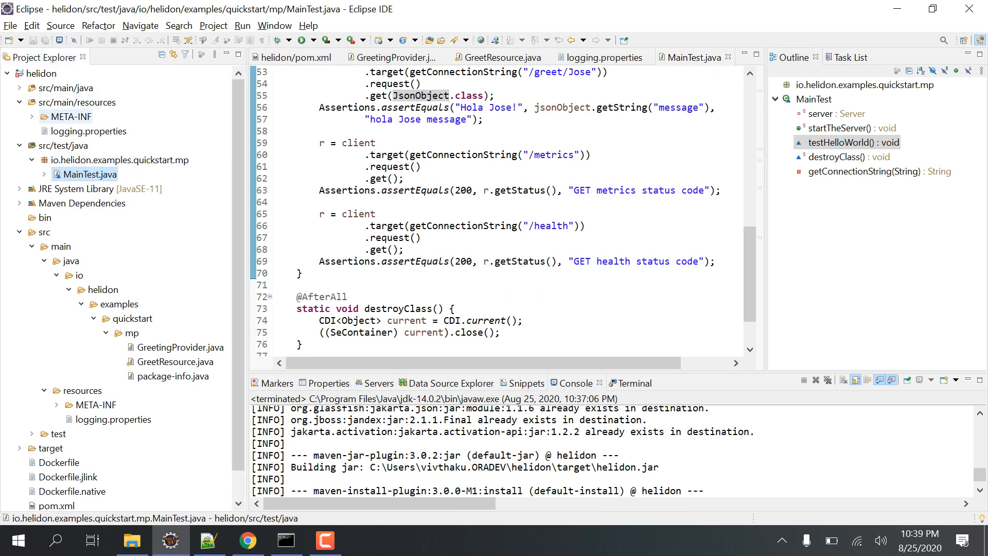
pyautogui.click(603, 56)
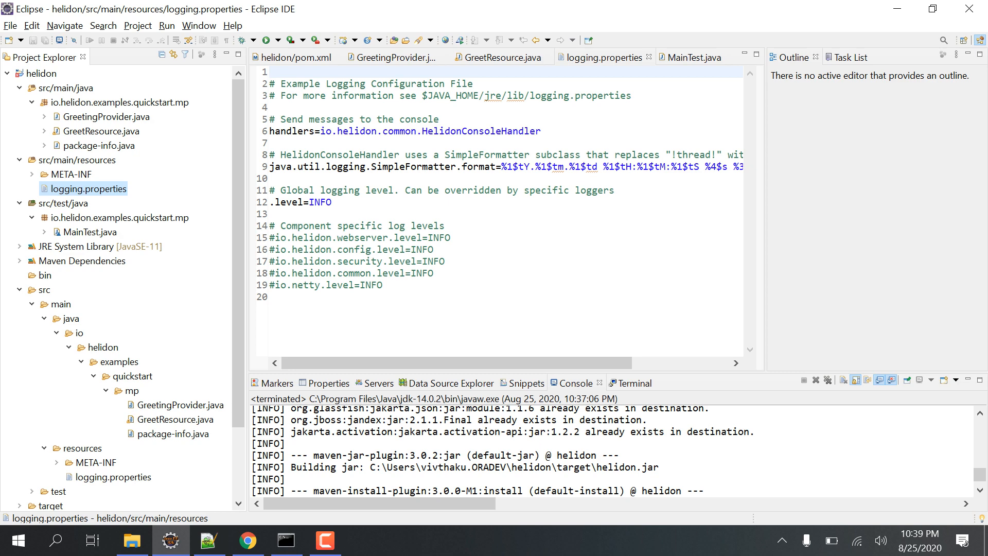
pyautogui.click(82, 260)
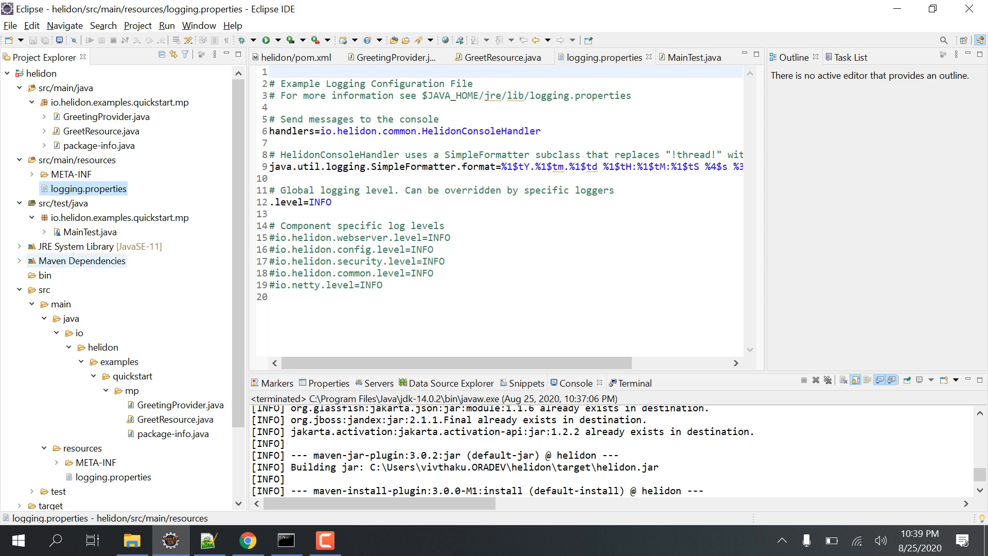